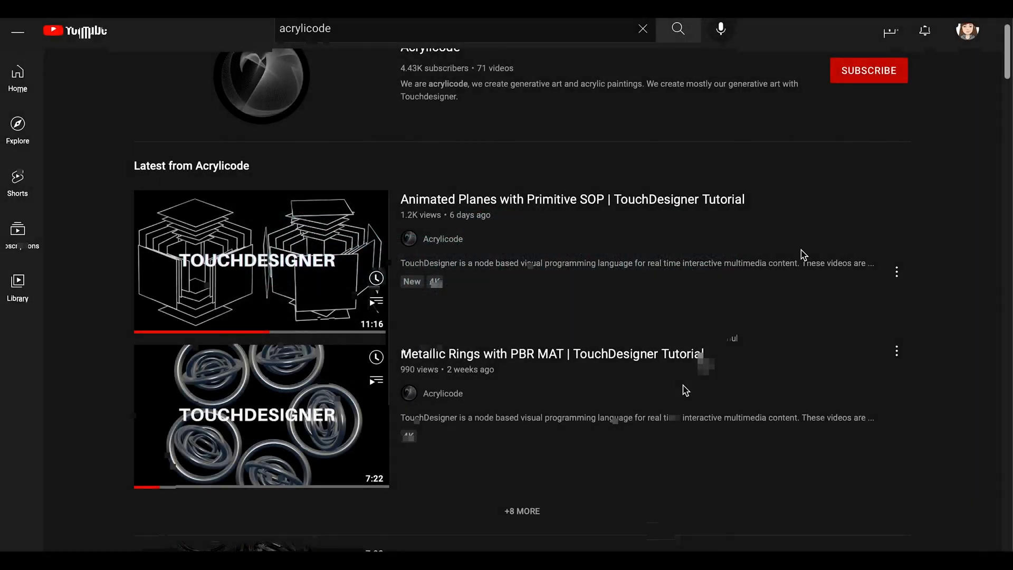
- Subscribe to the Acrylicode YouTube channel, ending on its Patreon membership tiers page
{"action": "left_click", "coordinate": [868, 70]}
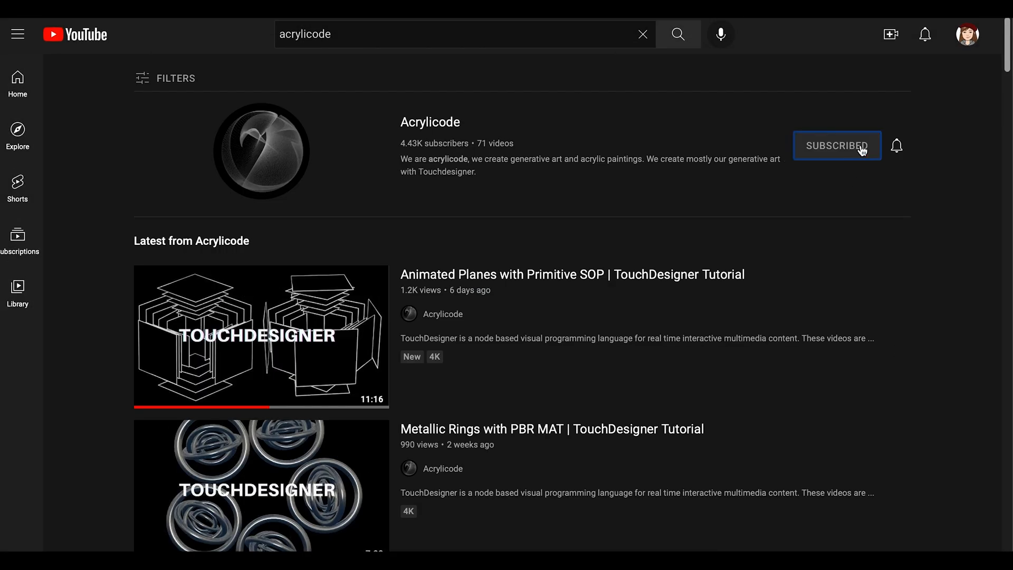
{"action": "left_click", "coordinate": [896, 146]}
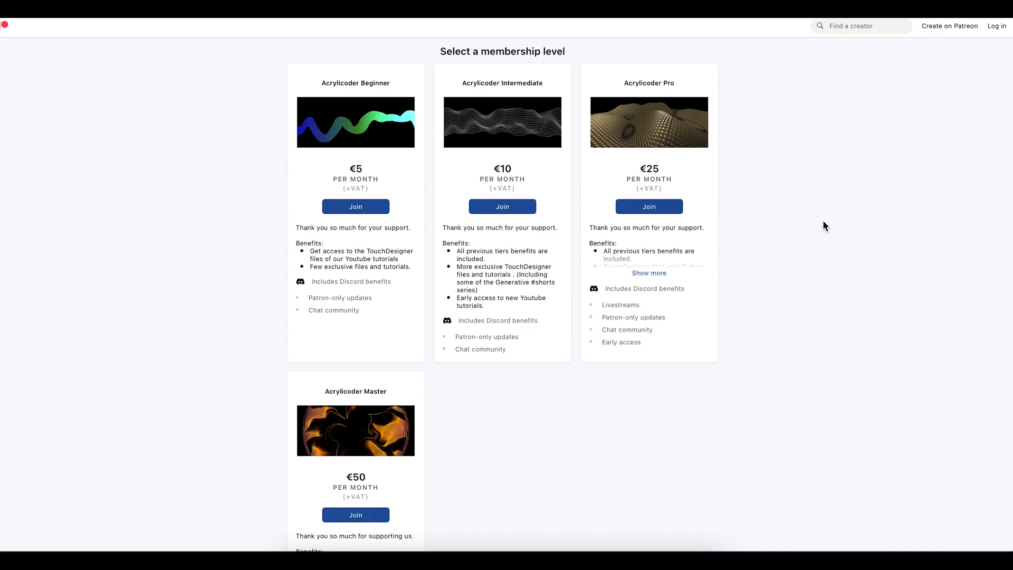
{"action": "scroll", "scroll_direction": "down", "scroll_amount": 3}
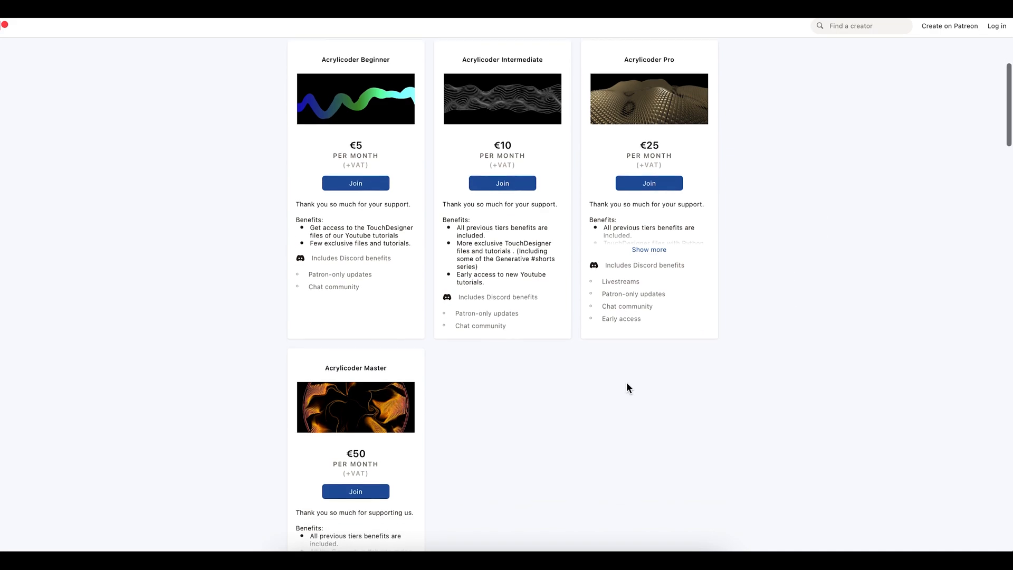
{"action": "scroll", "scroll_direction": "down", "scroll_amount": 3}
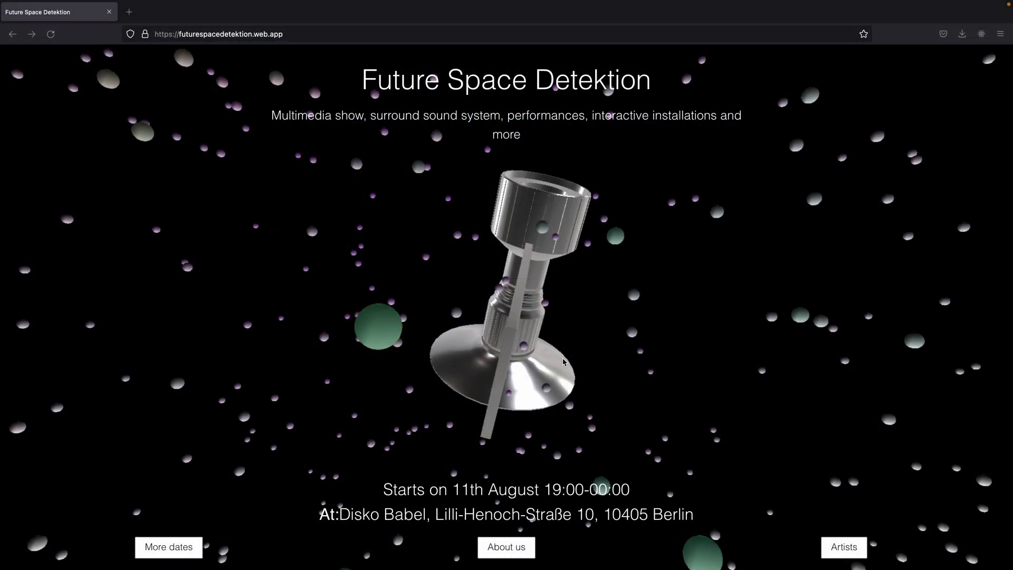
{"action": "mouse_move", "coordinate": [688, 305]}
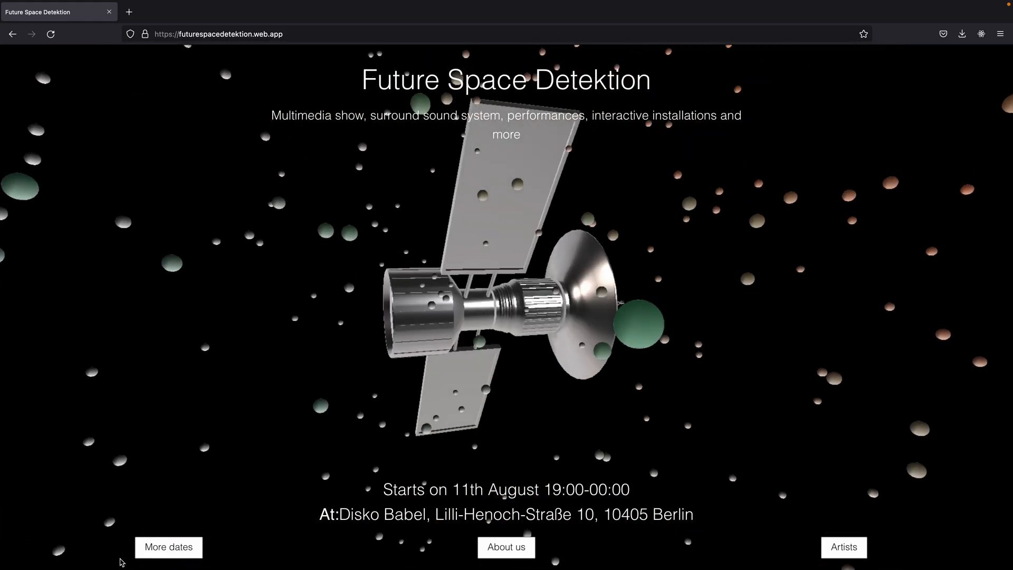
{"action": "left_click", "coordinate": [172, 546]}
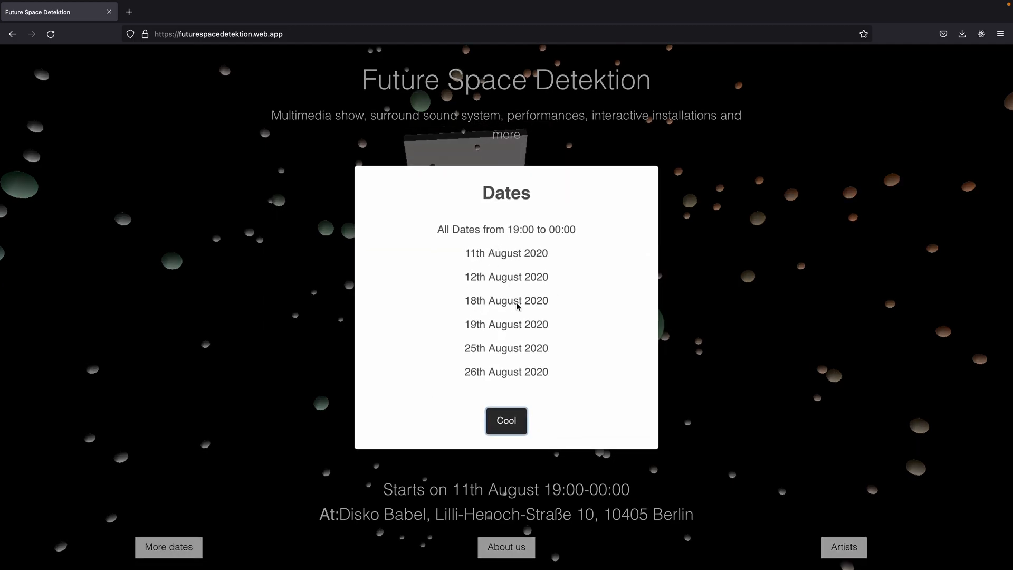
{"action": "left_click", "coordinate": [507, 421]}
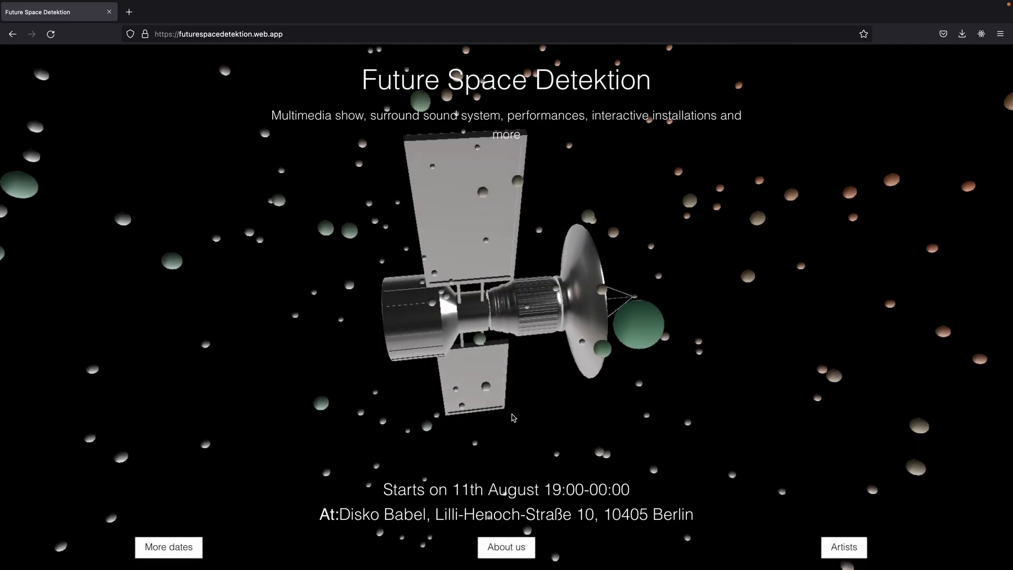
{"action": "left_click", "coordinate": [507, 562]}
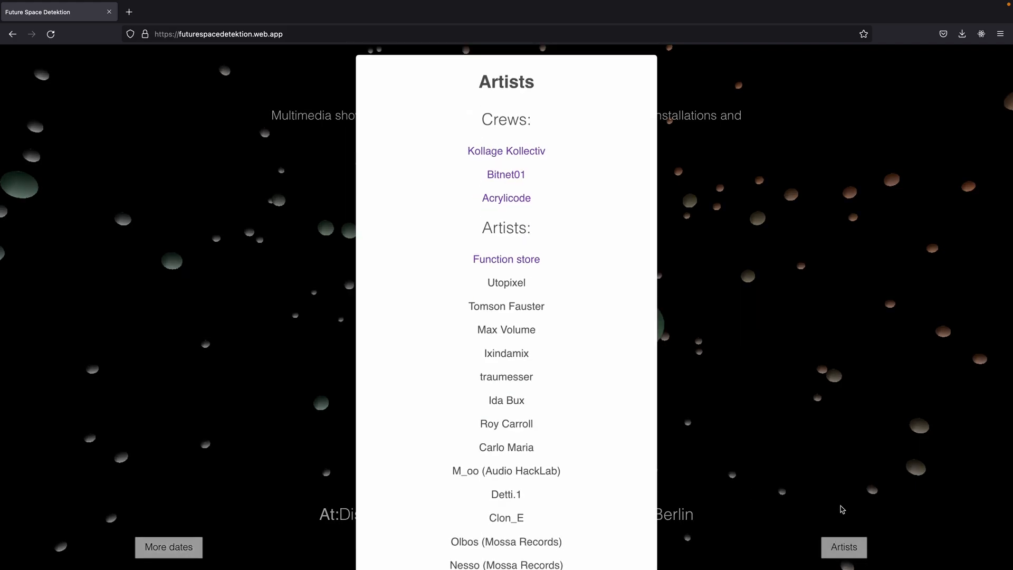
{"action": "scroll", "scroll_direction": "down", "scroll_amount": 3}
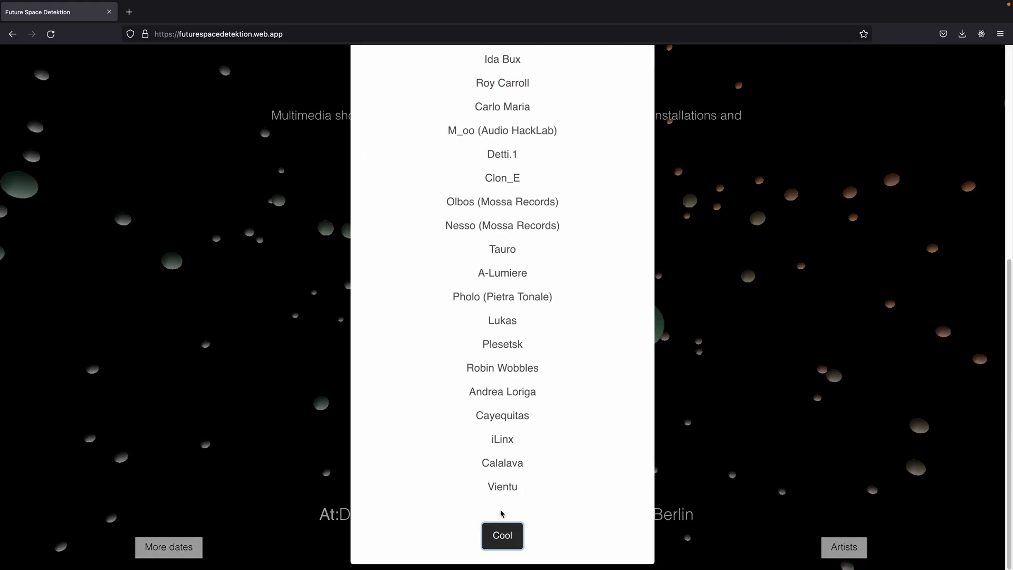
{"action": "left_click", "coordinate": [502, 535]}
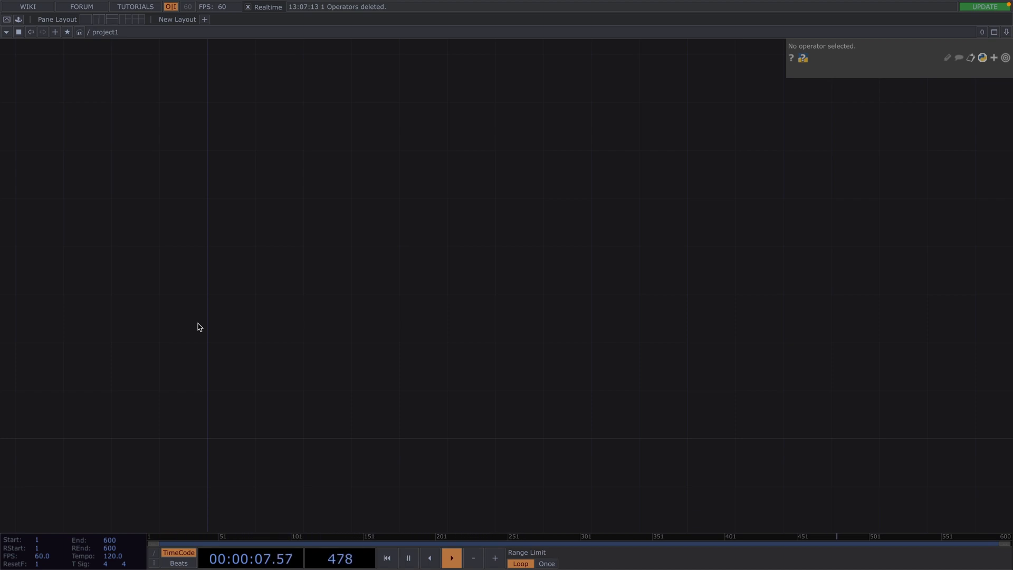
- Create a Script SOP, script1, with its script1_callbacks DAT, from the OP Create Dialog
{"action": "left_click", "coordinate": [386, 558]}
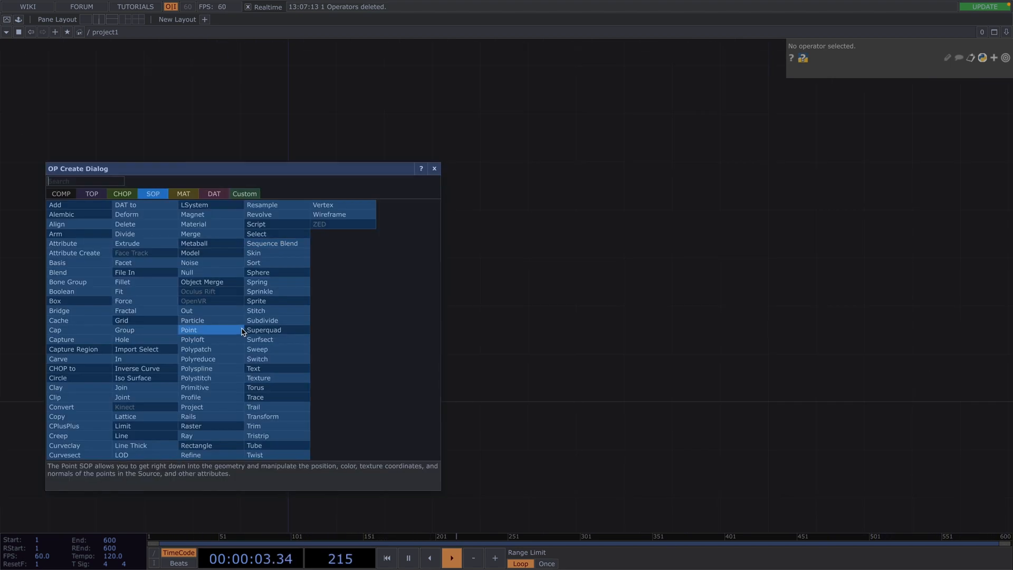
{"action": "left_click", "coordinate": [255, 224]}
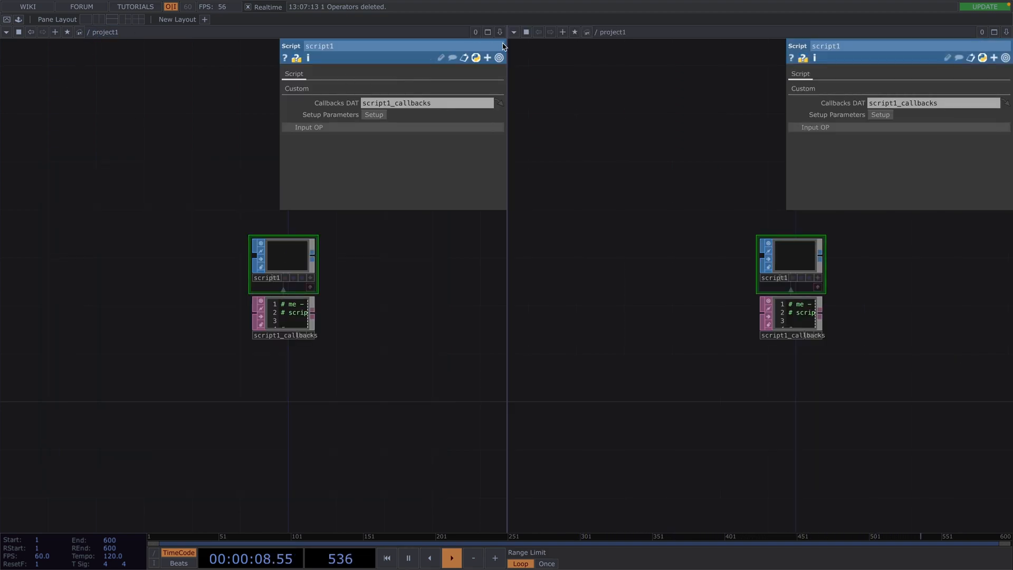
- Turn the second pane into a Textport showing the script1_callbacks code
{"action": "left_click", "coordinate": [514, 32]}
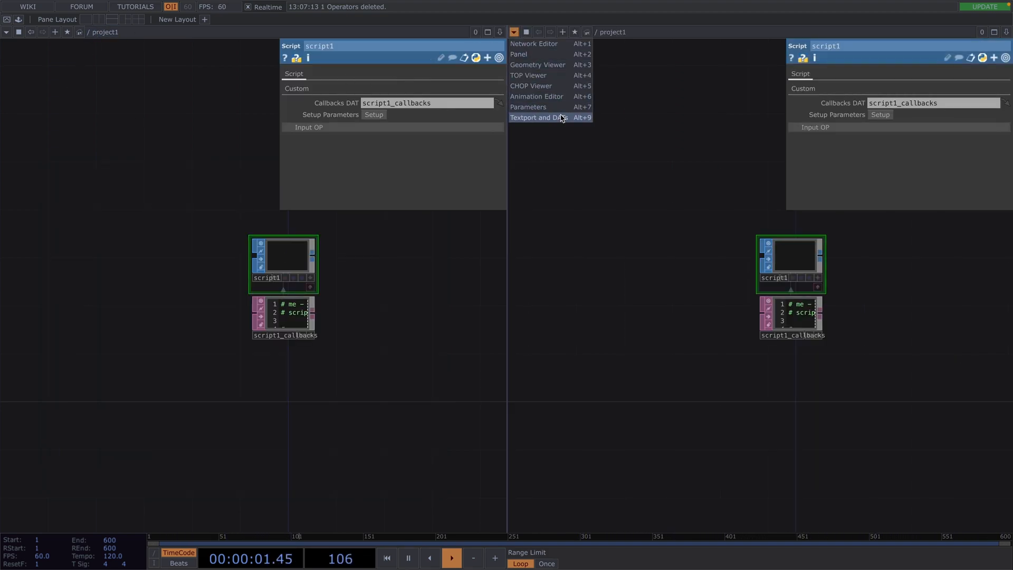
{"action": "left_click", "coordinate": [539, 117]}
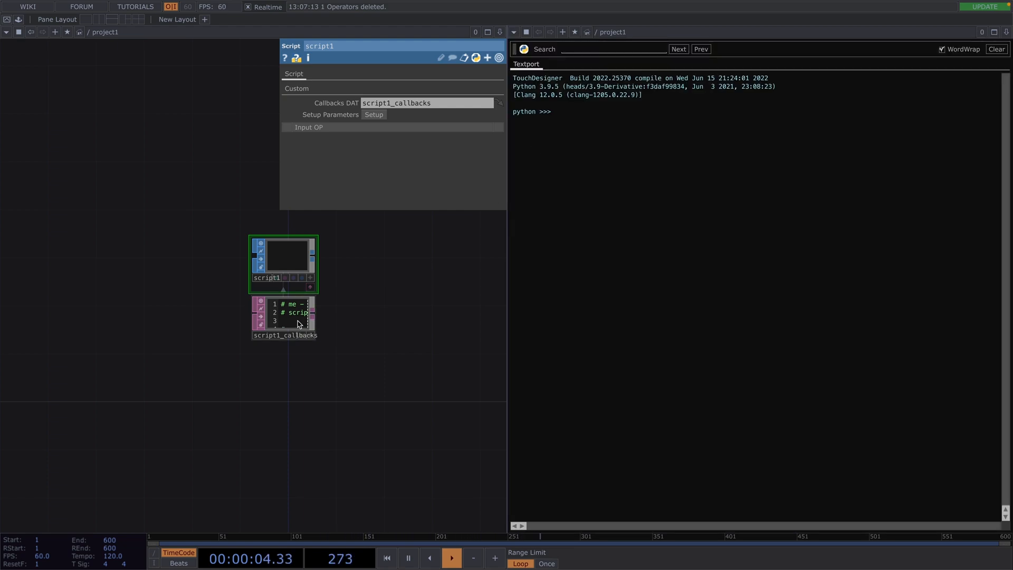
{"action": "right_click", "coordinate": [284, 319]}
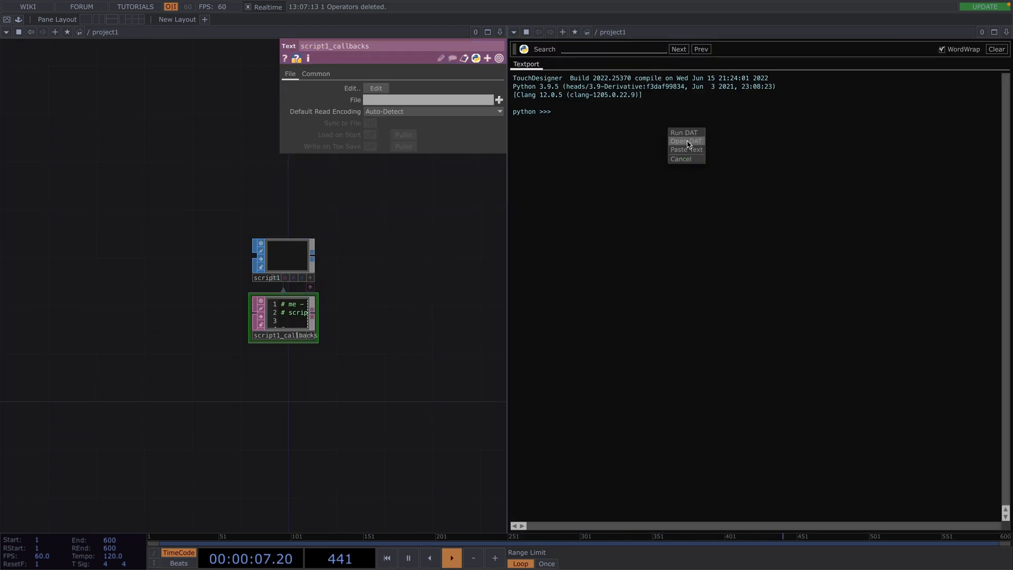
{"action": "left_click", "coordinate": [686, 141]}
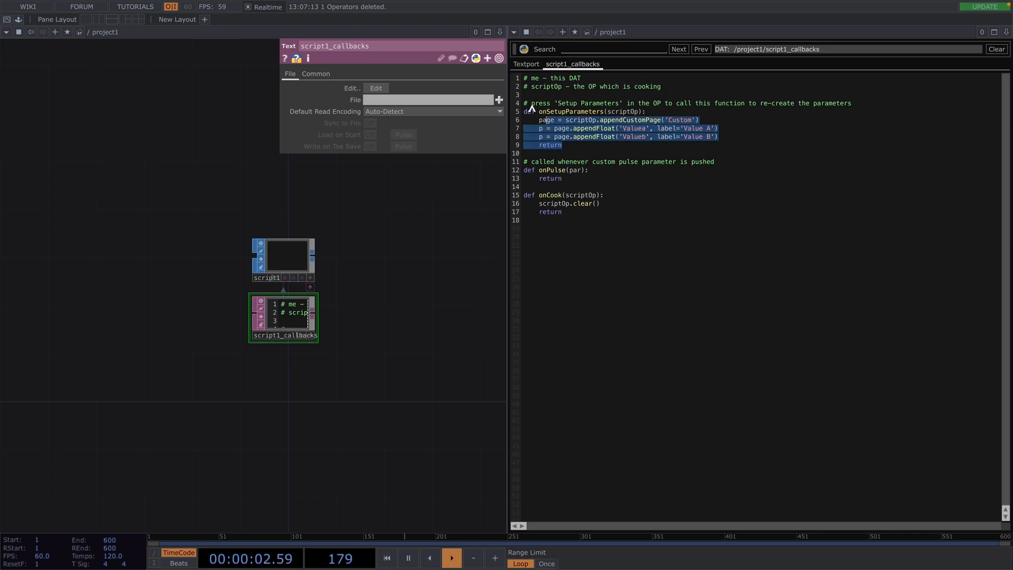
- Generate script1's custom Value A and Value B parameters via Setup Parameters
{"action": "left_click", "coordinate": [283, 258]}
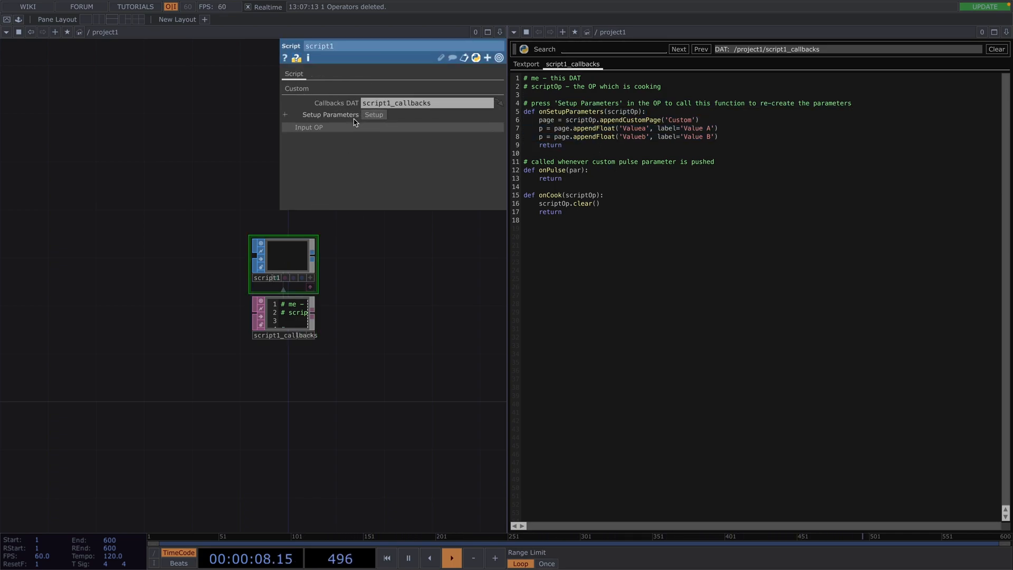
{"action": "left_click", "coordinate": [374, 115]}
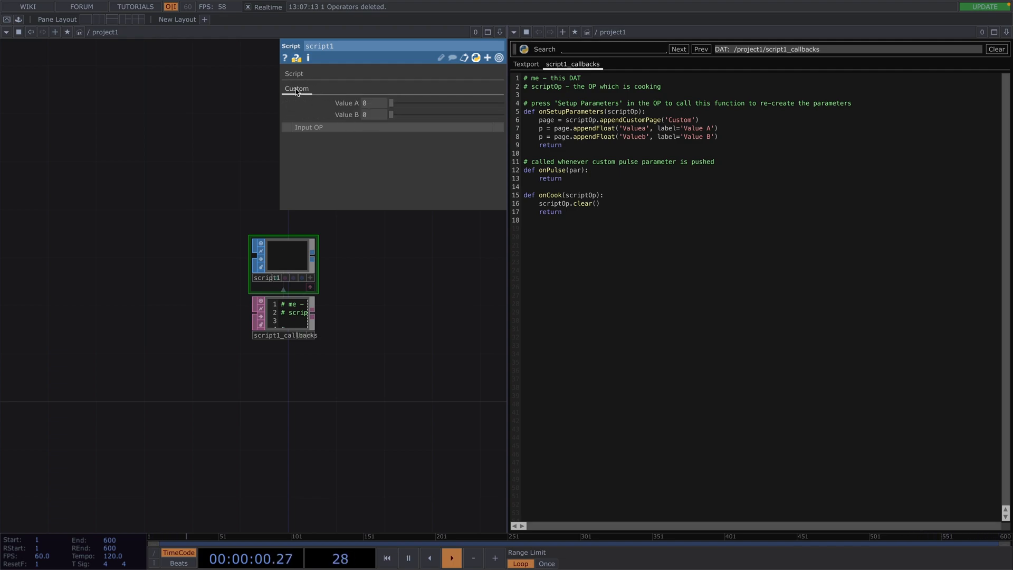
{"action": "left_click_drag", "start_coordinate": [390, 103], "coordinate": [412, 102]}
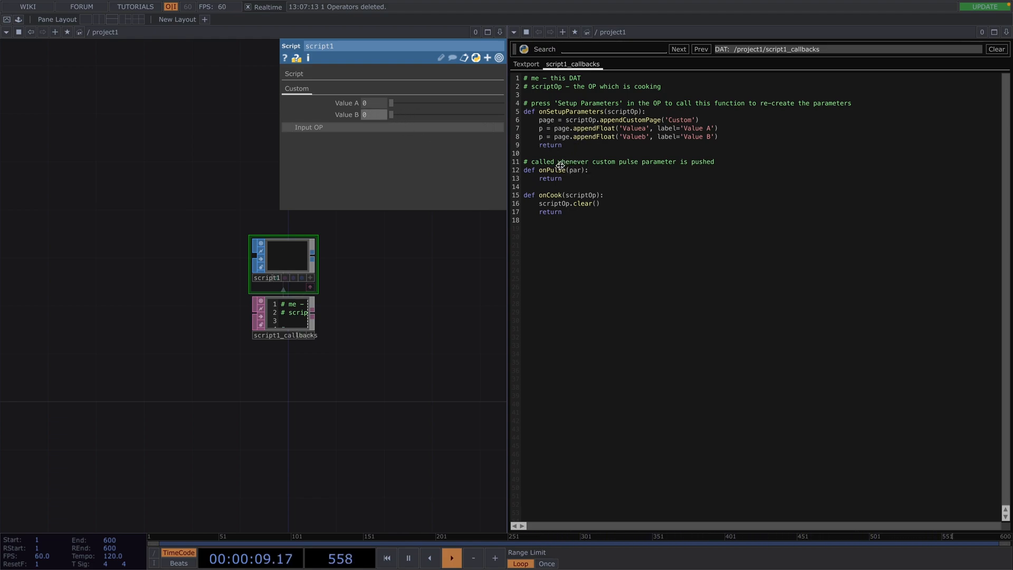
{"action": "double_click", "coordinate": [554, 169]}
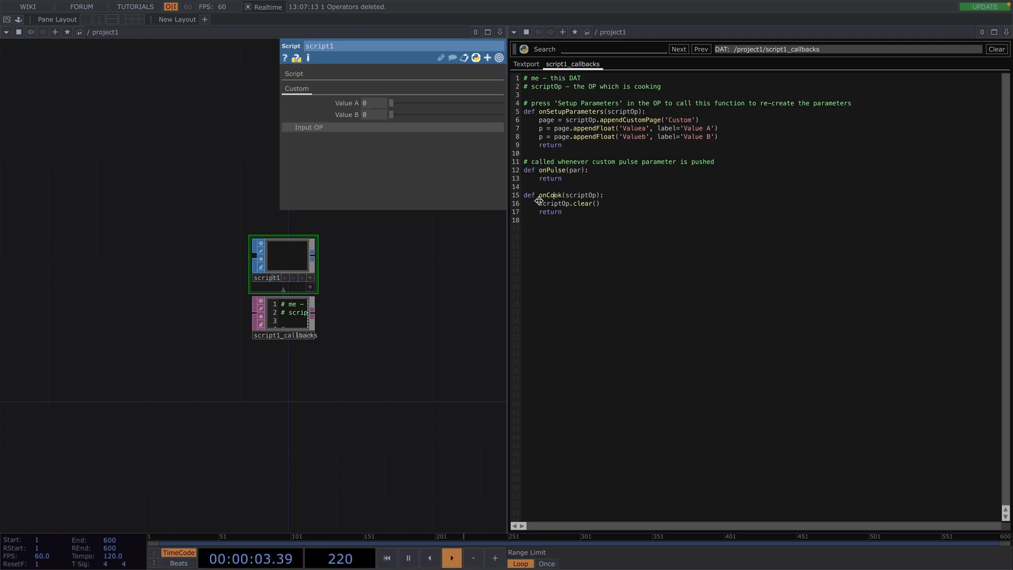
{"action": "left_click_drag", "start_coordinate": [539, 202], "coordinate": [560, 212]}
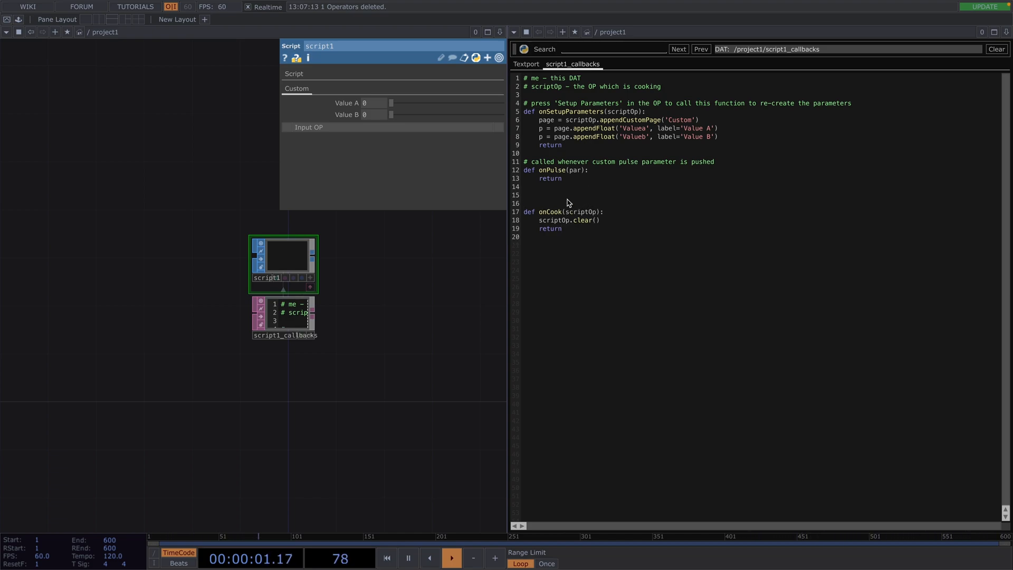
- Define the function signature def line(sop, x1, y1, x2, y2):
{"action": "type", "text": "def line("}
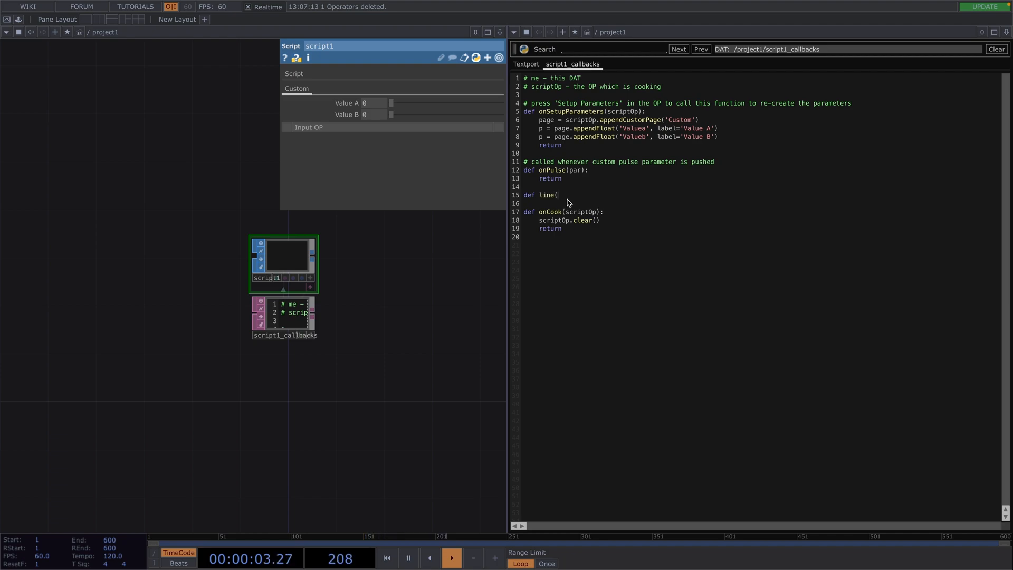
{"action": "type", "text": "sop,"}
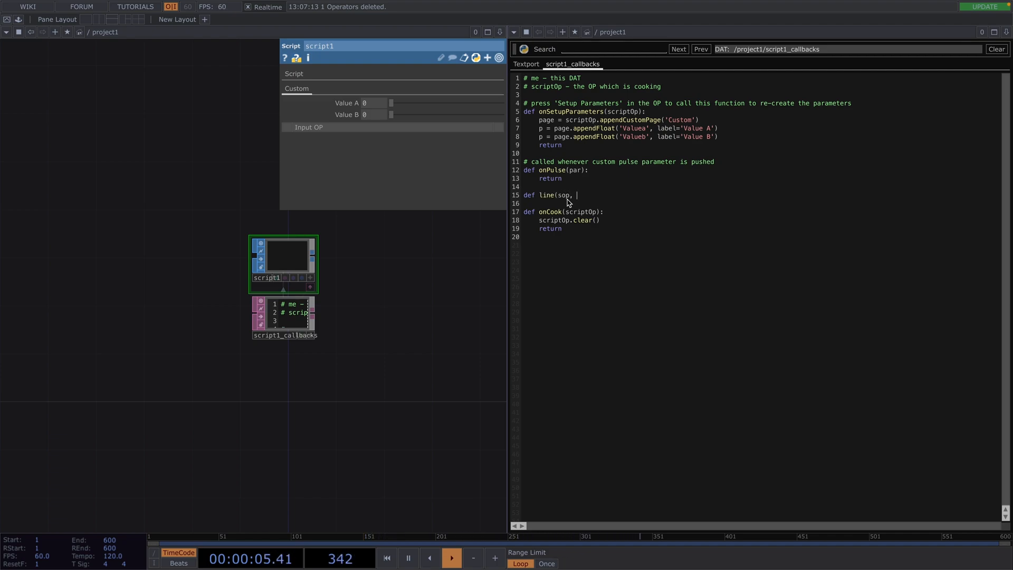
{"action": "type", "text": "x1, y1,"}
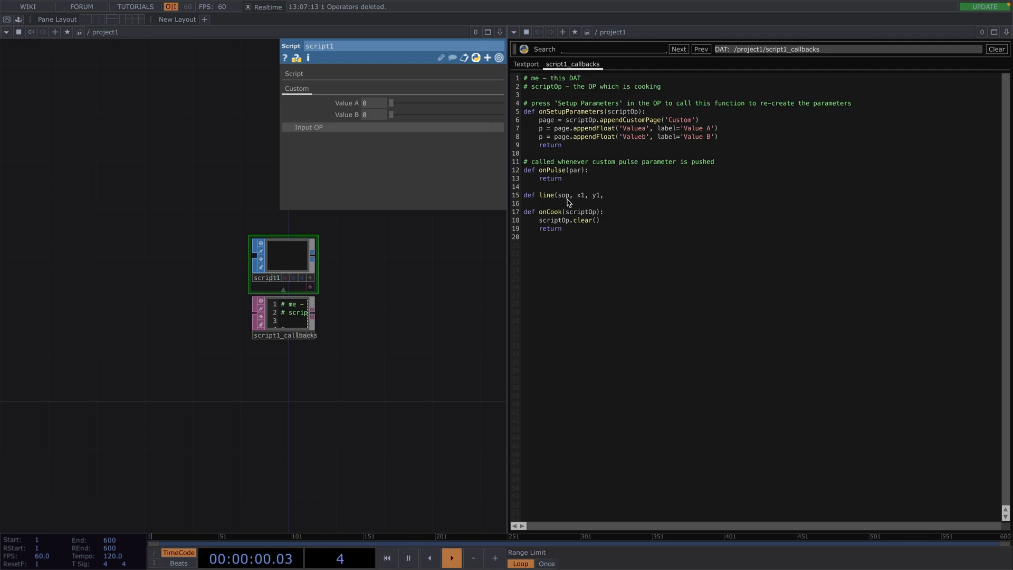
{"action": "type", "text": "x2,"}
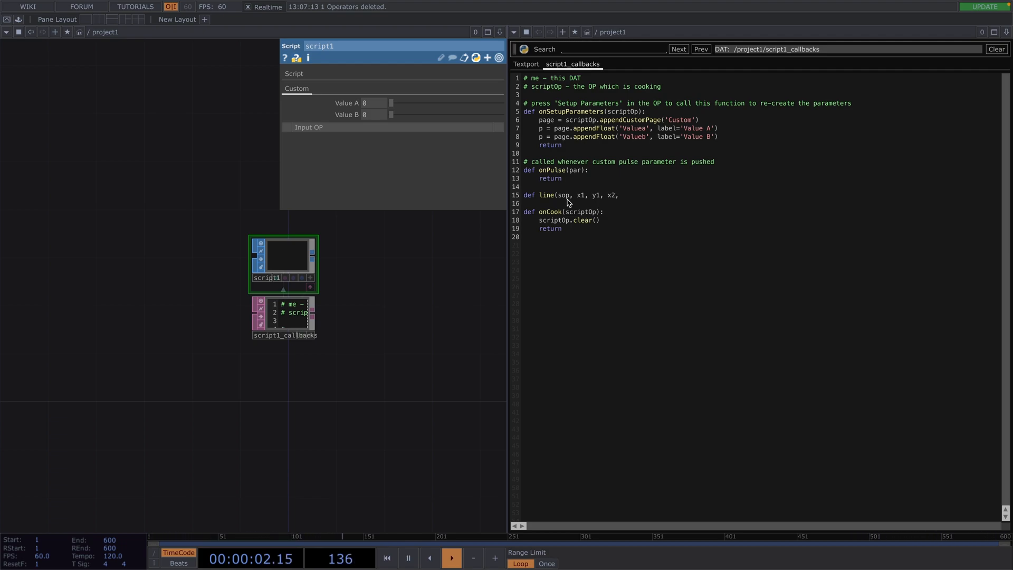
{"action": "type", "text": "y2):"}
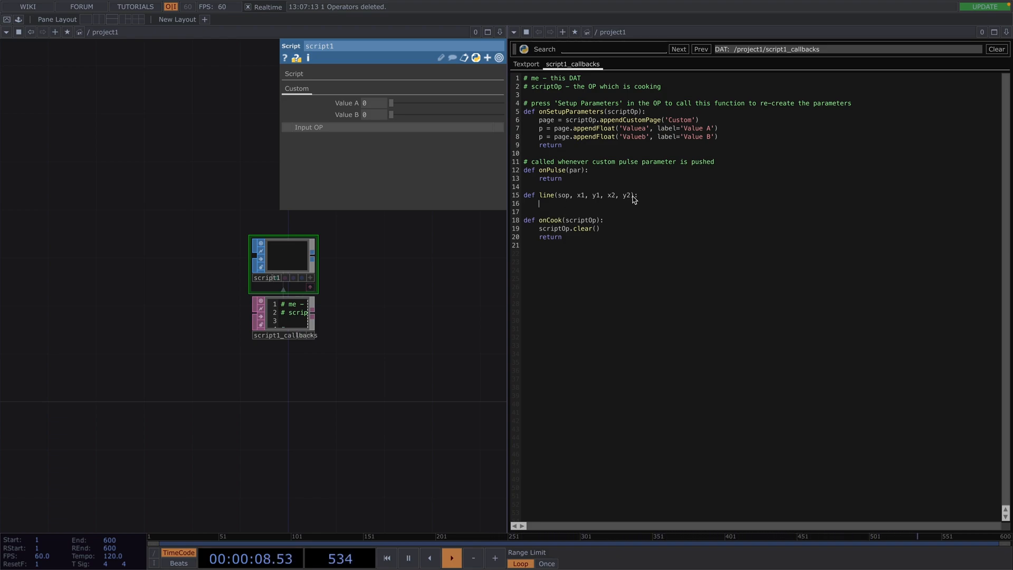
- Add poly = sop.appendPoly(2, addPoints=True, closed=False) as the function's first line
{"action": "type", "text": "poly ="}
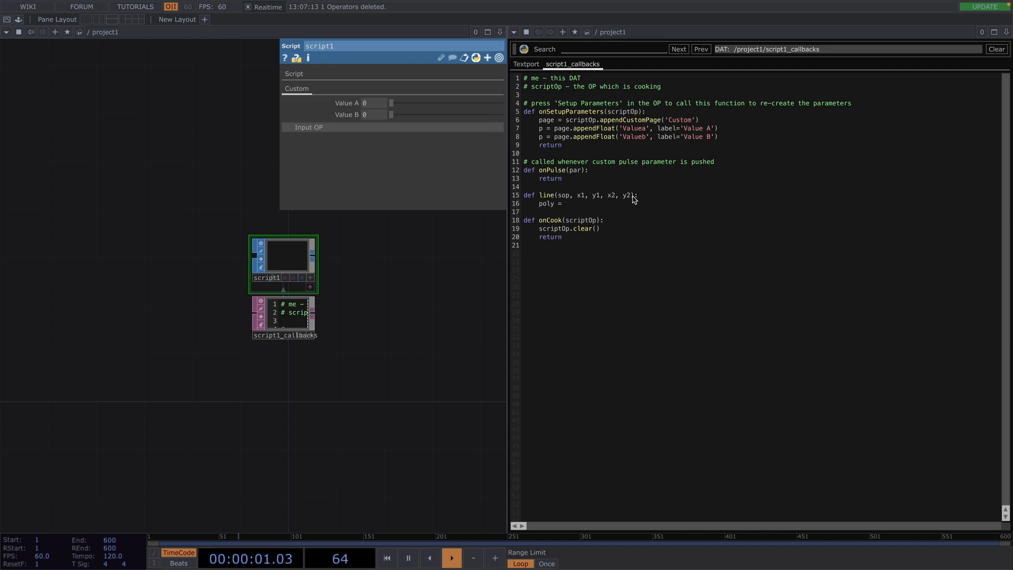
{"action": "type", "text": "sop.appendPoly"}
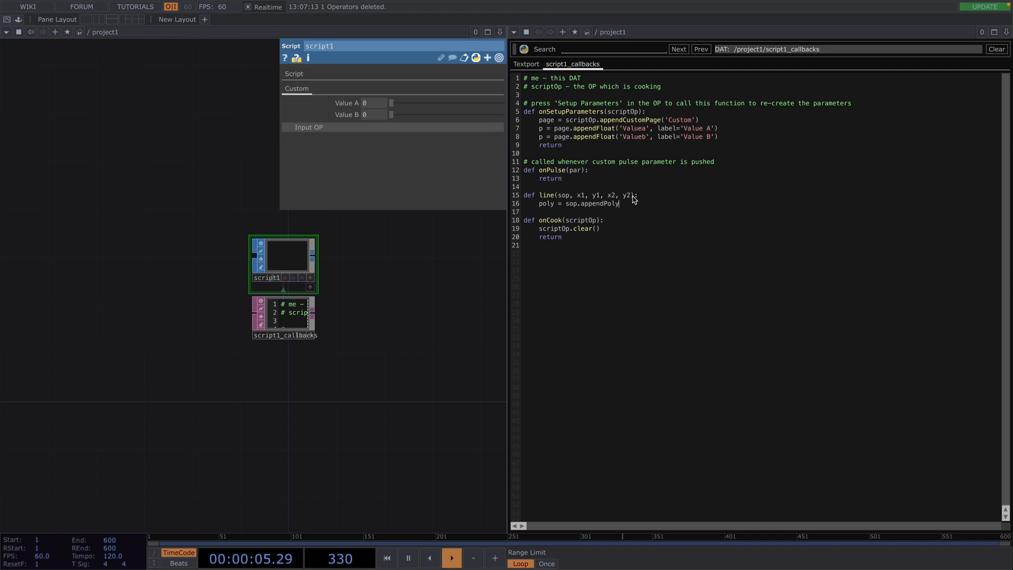
{"action": "type", "text": "("}
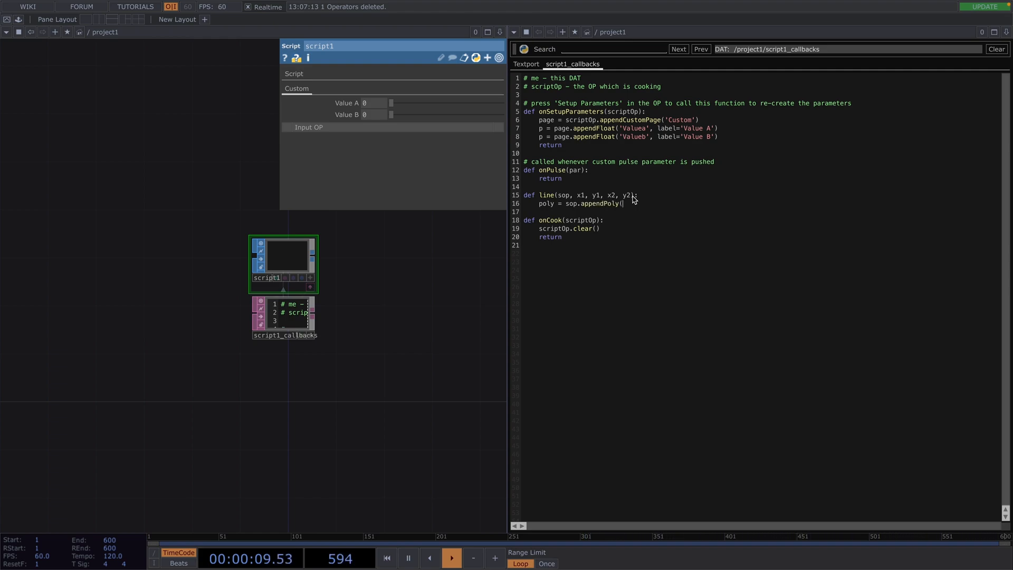
{"action": "type", "text": "2,"}
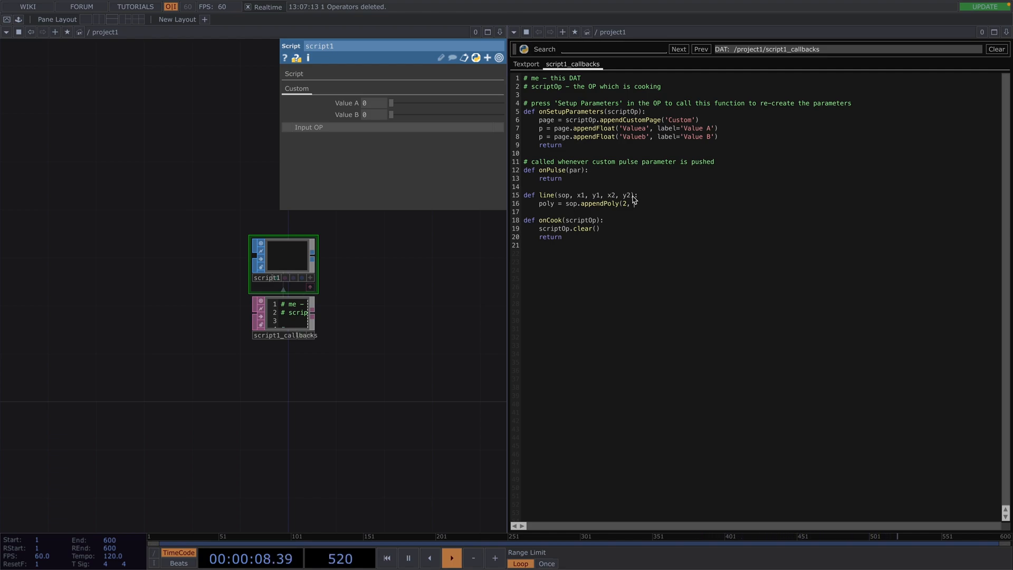
{"action": "type", "text": "AddPoint"}
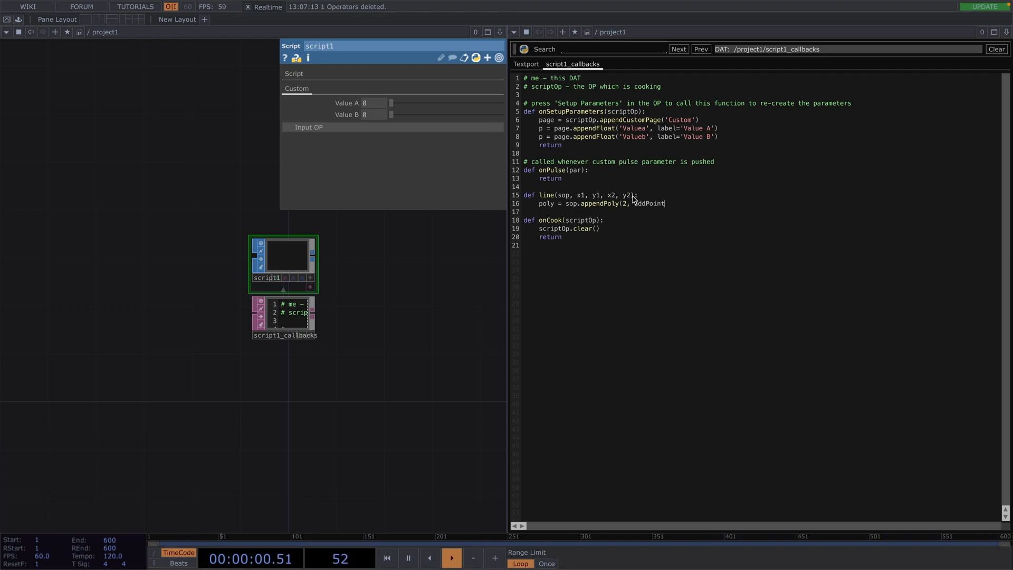
{"action": "type", "text": "s=True,"}
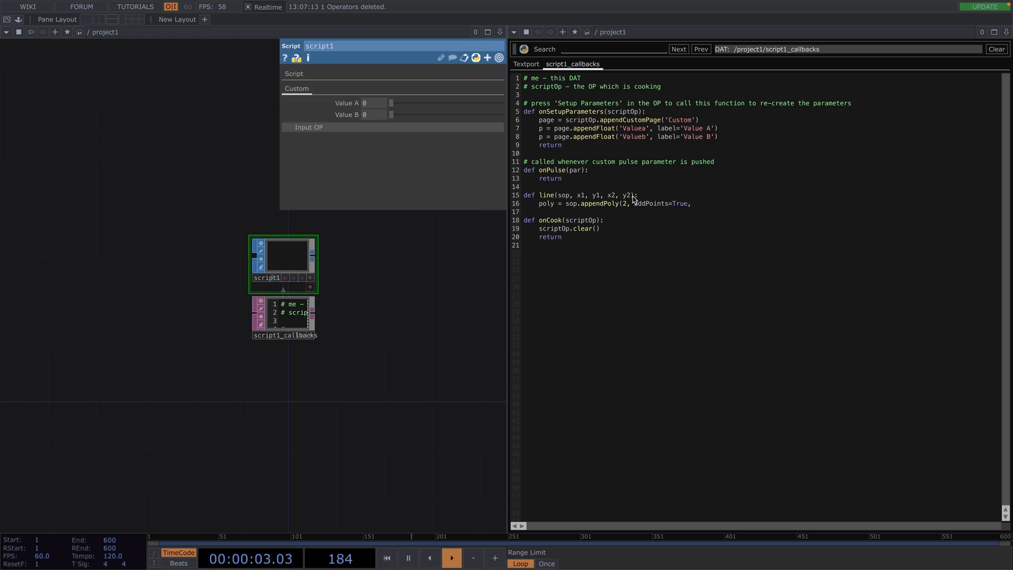
{"action": "type", "text": "closd"}
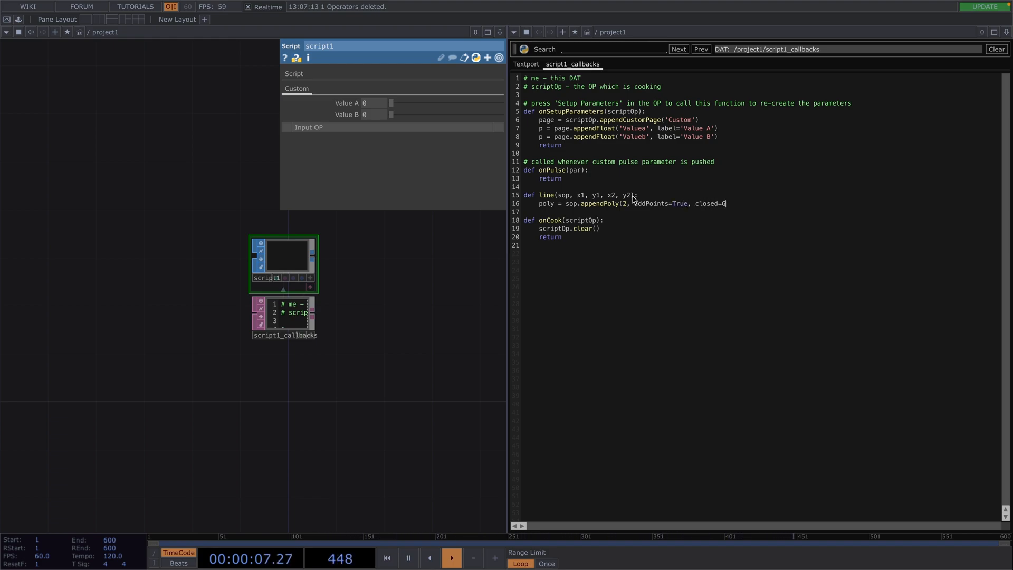
{"action": "type", "text": "alse)"}
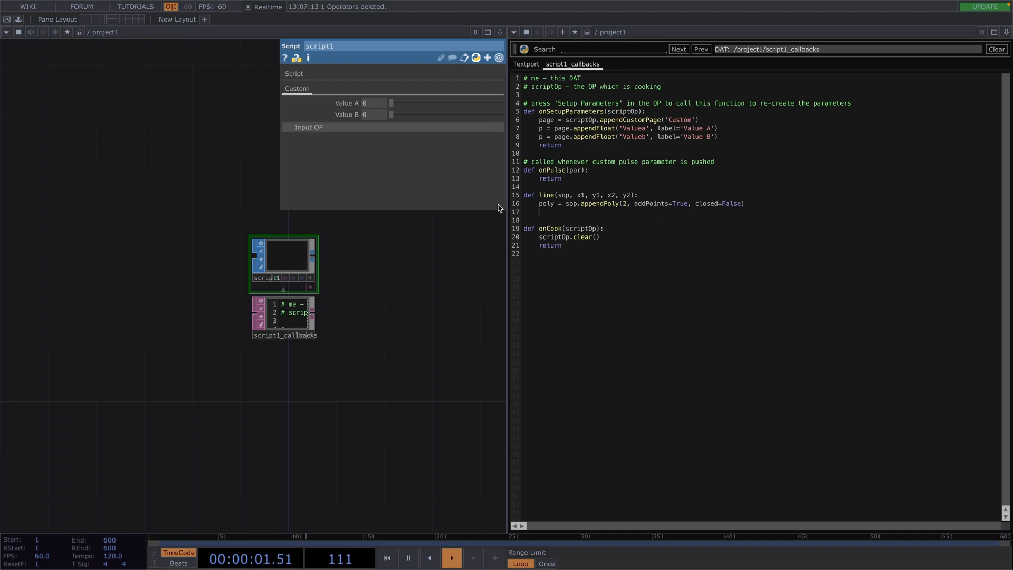
{"action": "double_click", "coordinate": [545, 204]}
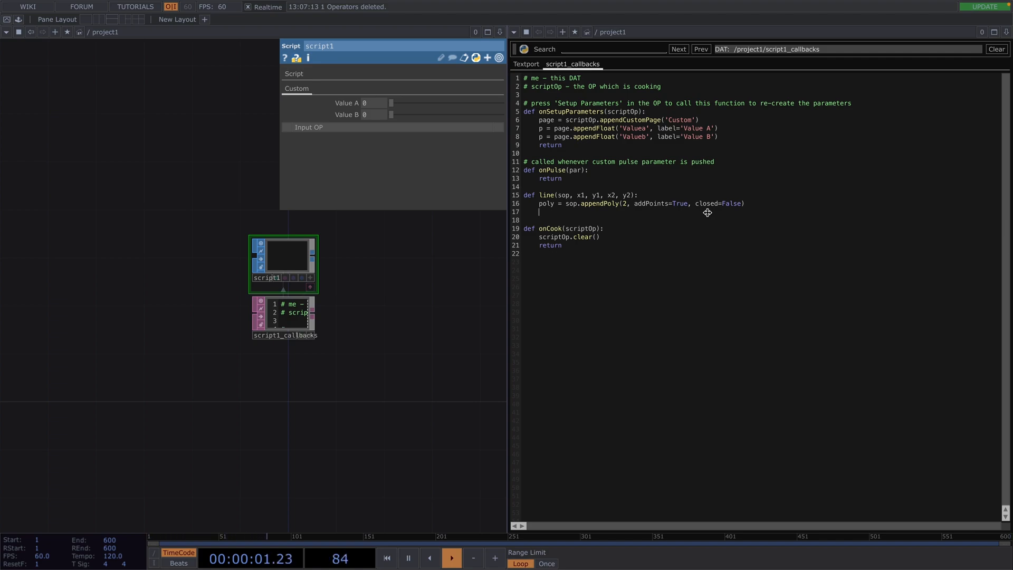
- Set poly[0].point.x = x1 and poly[0].point.y = y1
{"action": "type", "text": "po"}
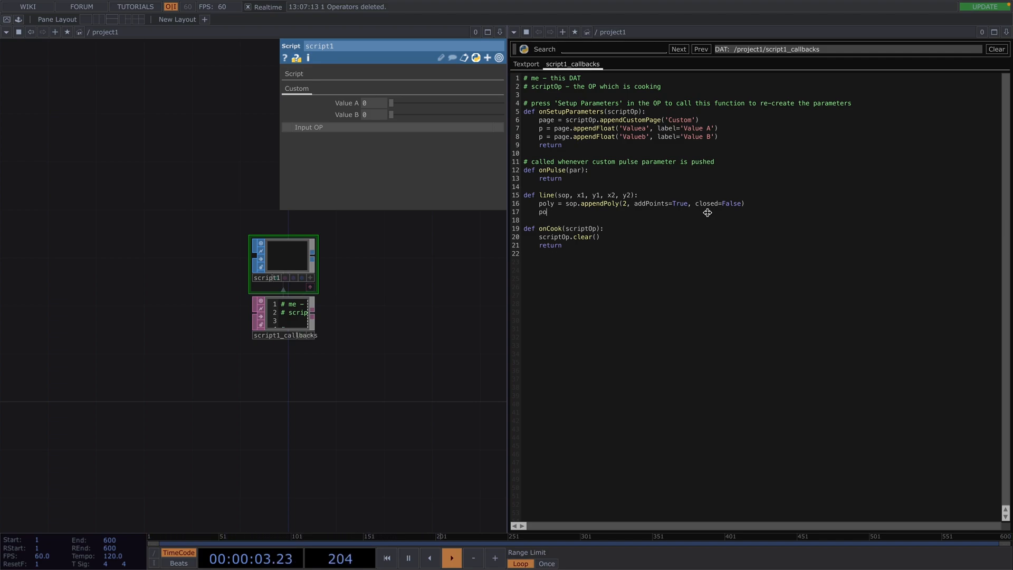
{"action": "type", "text": "ly"}
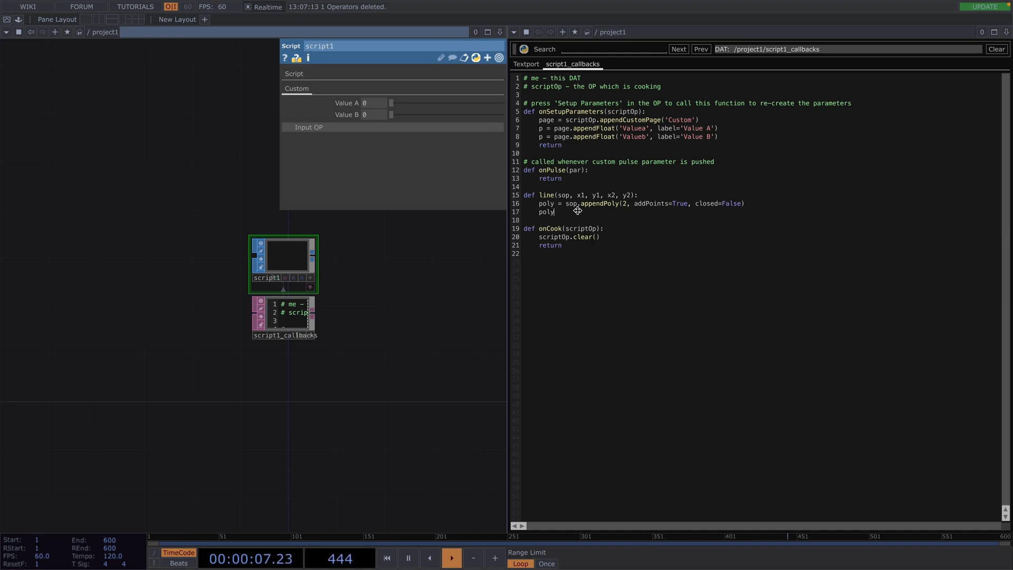
{"action": "type", "text": "[]"}
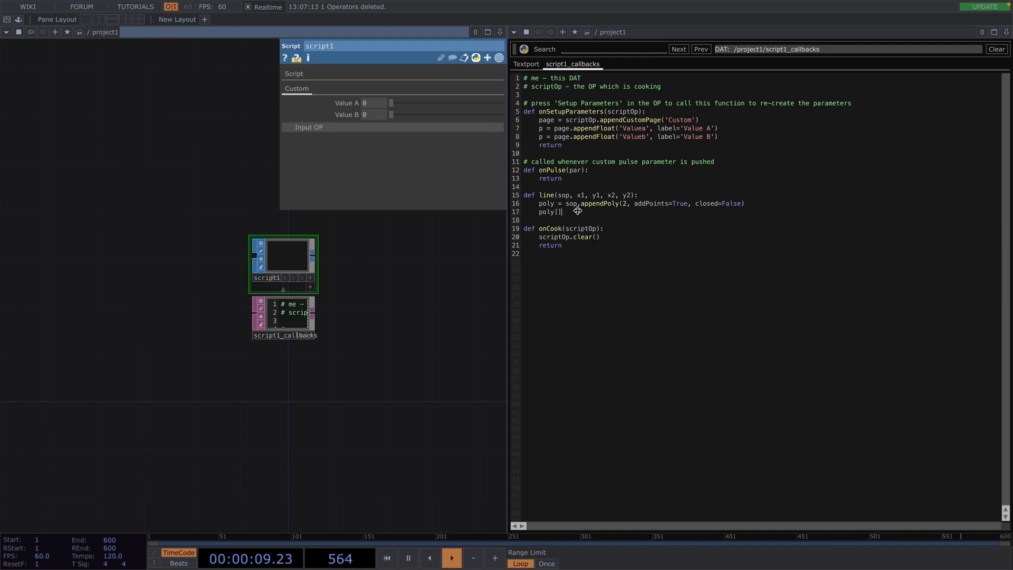
{"action": "type", "text": "0"}
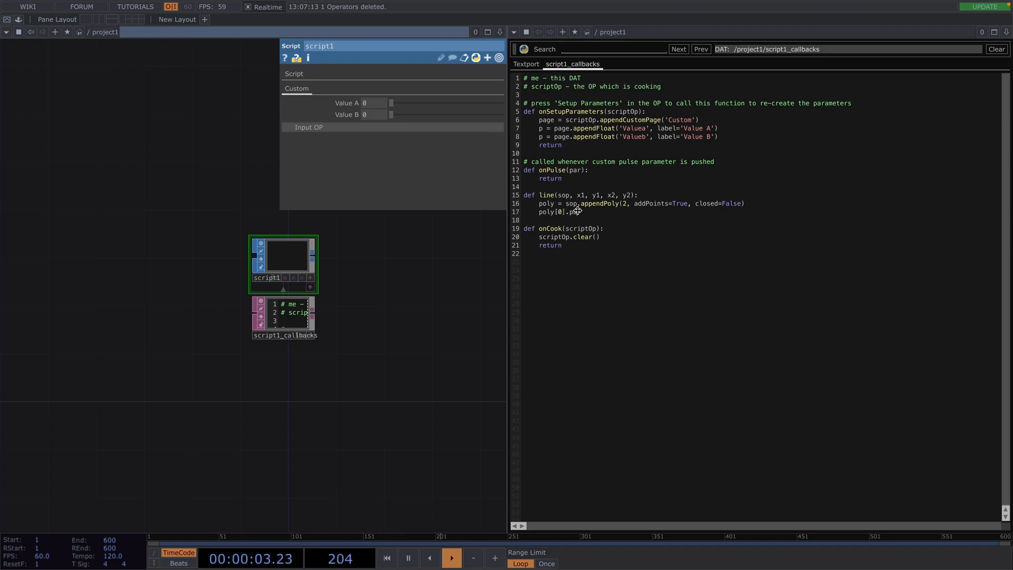
{"action": "type", "text": "oint"}
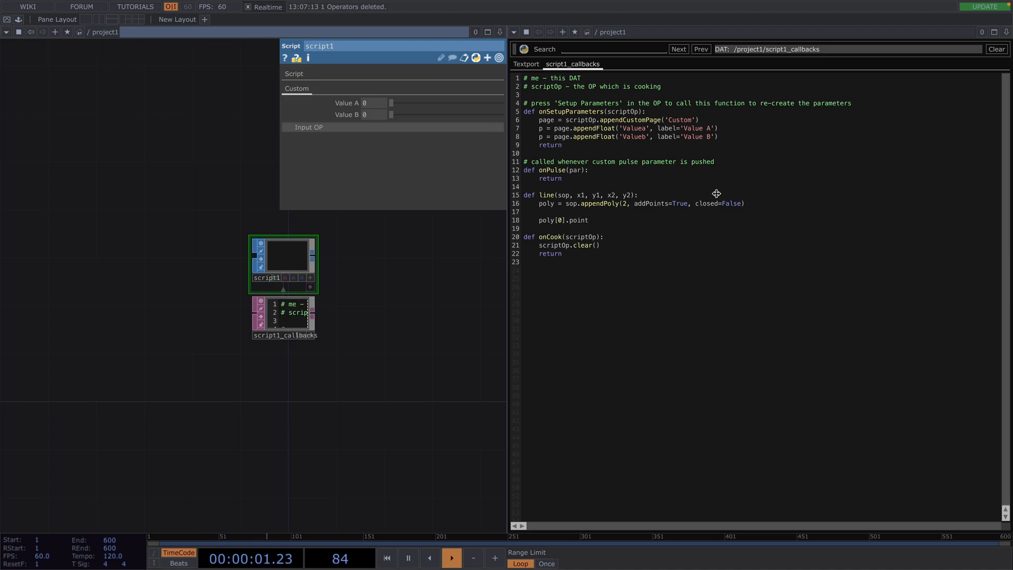
{"action": "type", "text": ".x ="}
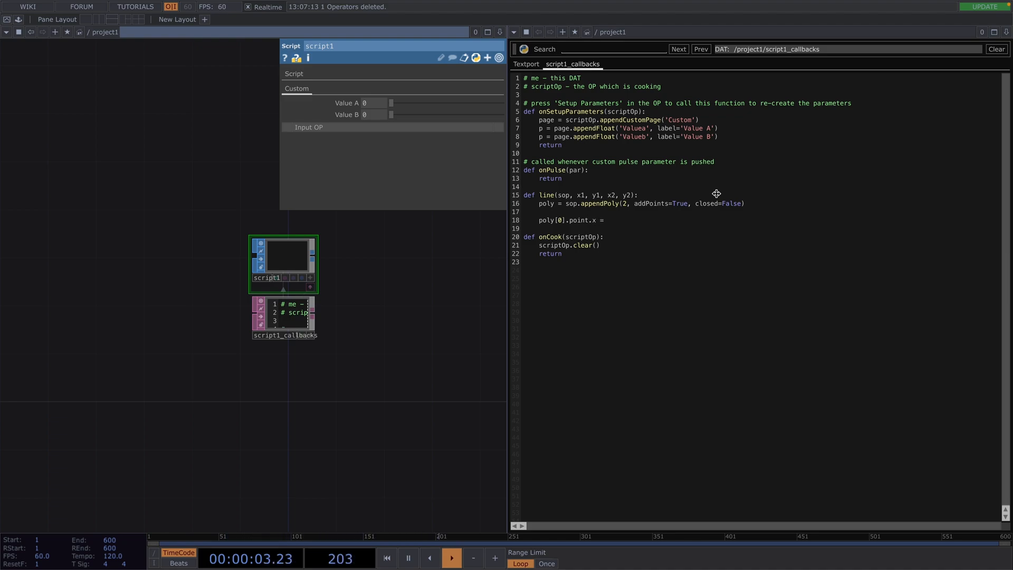
{"action": "type", "text": "x1"}
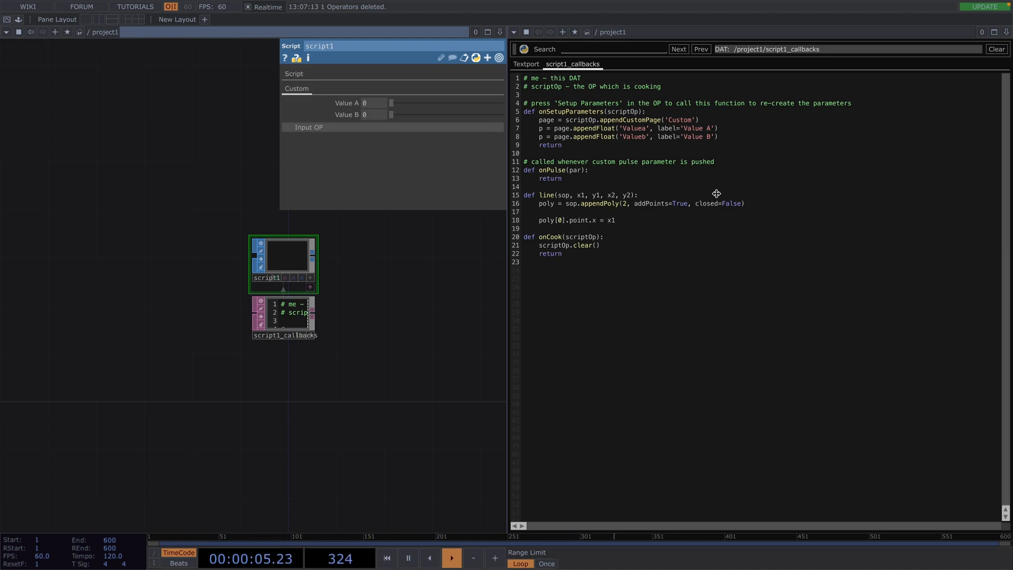
{"action": "double_click", "coordinate": [590, 220]}
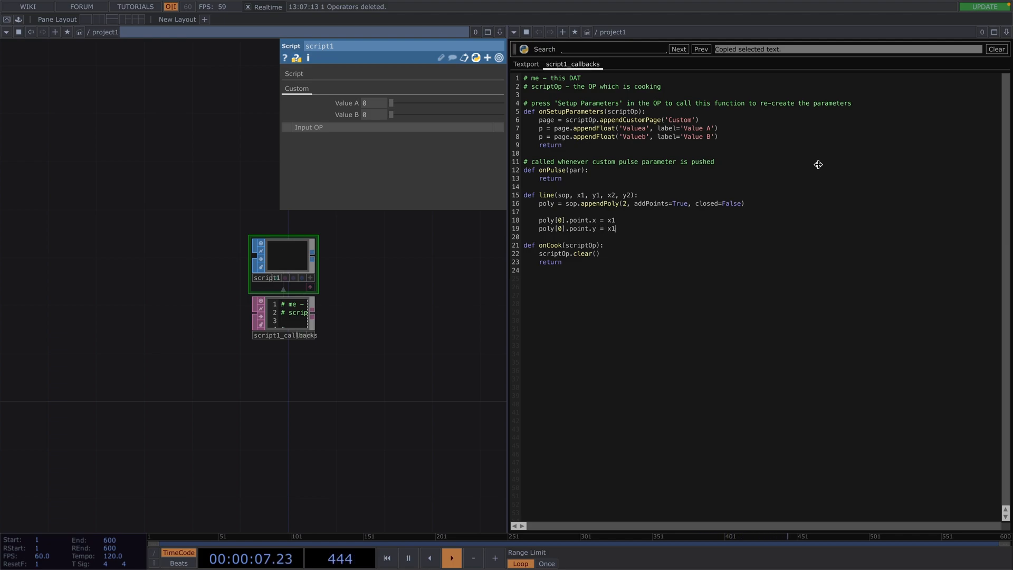
{"action": "type", "text": "y"}
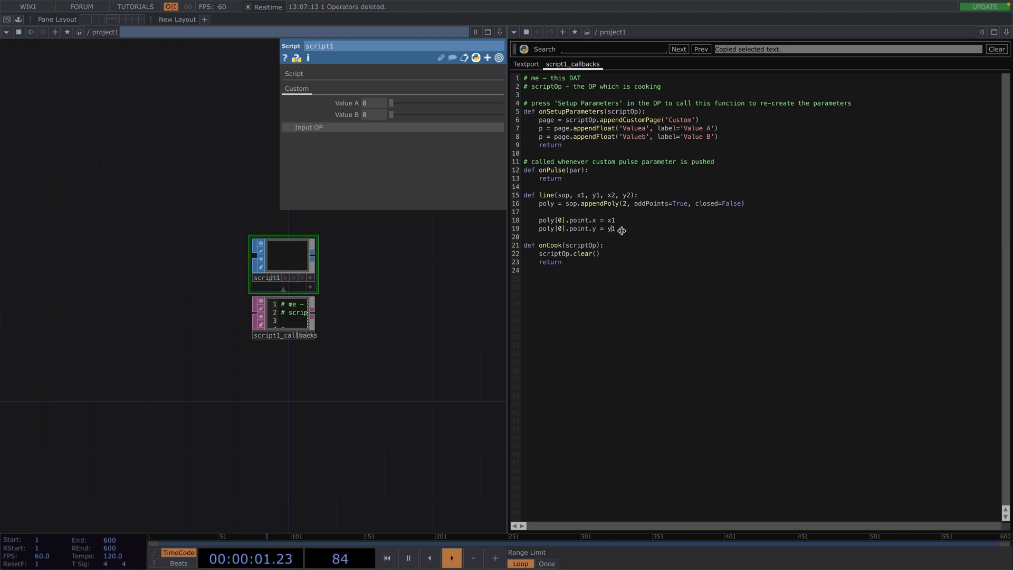
- Duplicate those point lines as poly[1] using x2 and y2
{"action": "left_click_drag", "start_coordinate": [539, 220], "coordinate": [615, 228]}
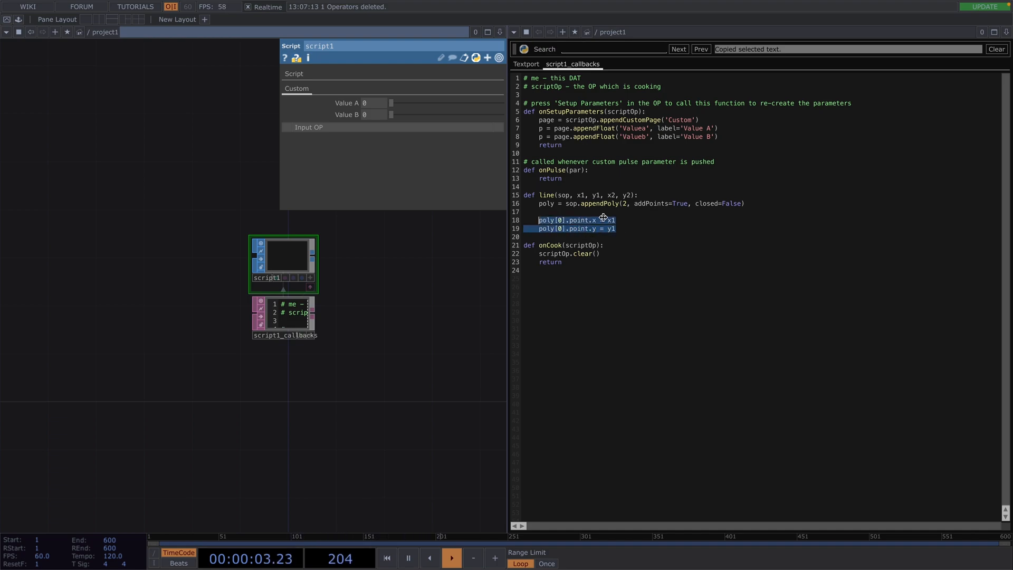
{"action": "left_click", "coordinate": [637, 234]}
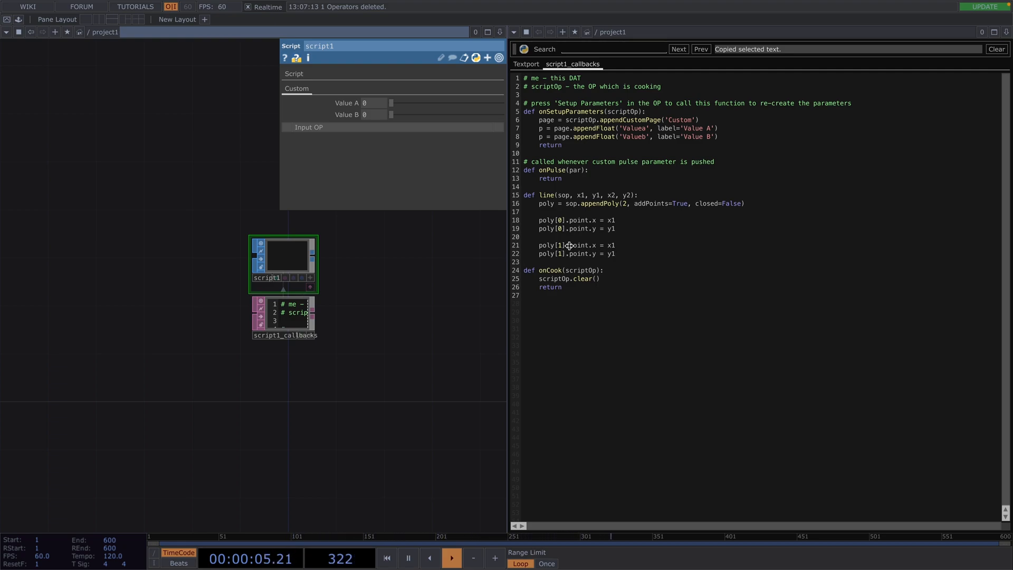
{"action": "type", "text": "2"}
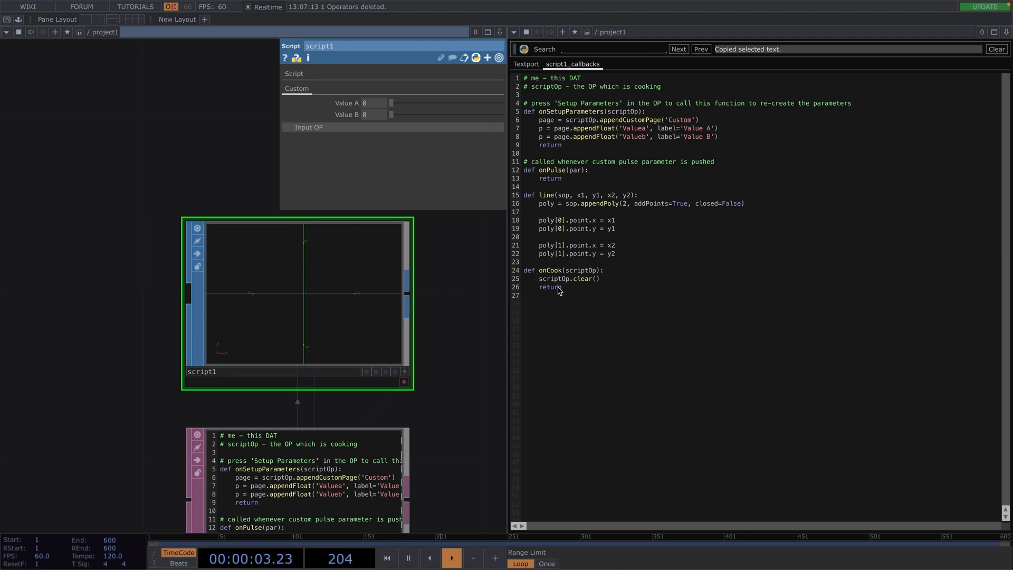
- Replace onCook's return statement with line(scriptOp, 0,0, 1,1)
{"action": "double_click", "coordinate": [550, 286]}
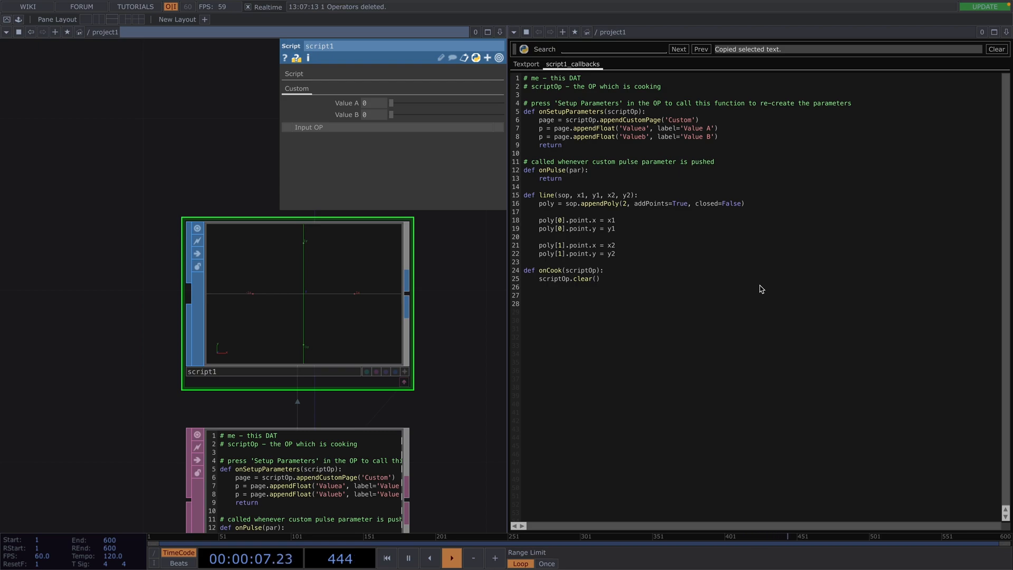
{"action": "type", "text": "line("}
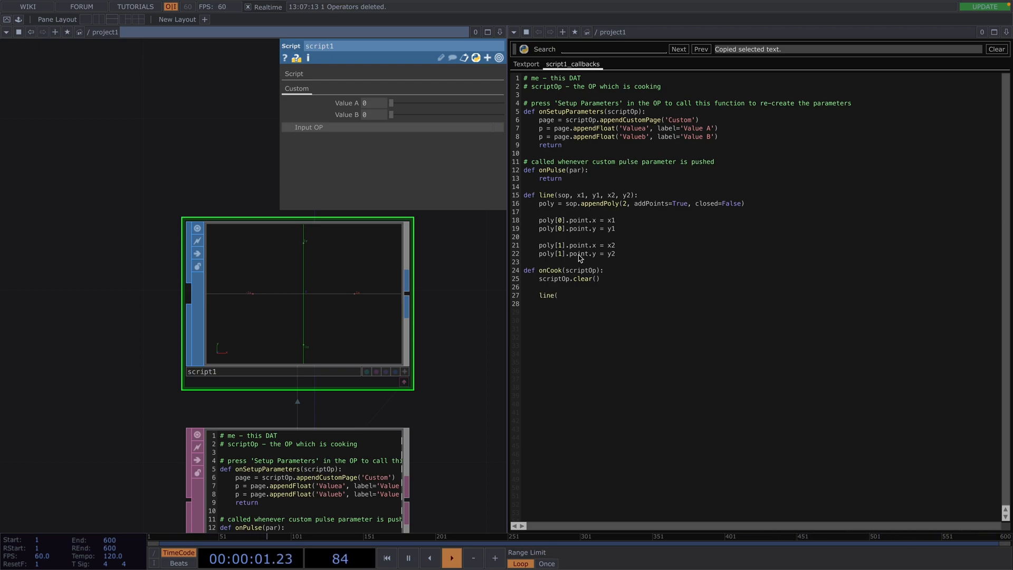
{"action": "double_click", "coordinate": [580, 270]}
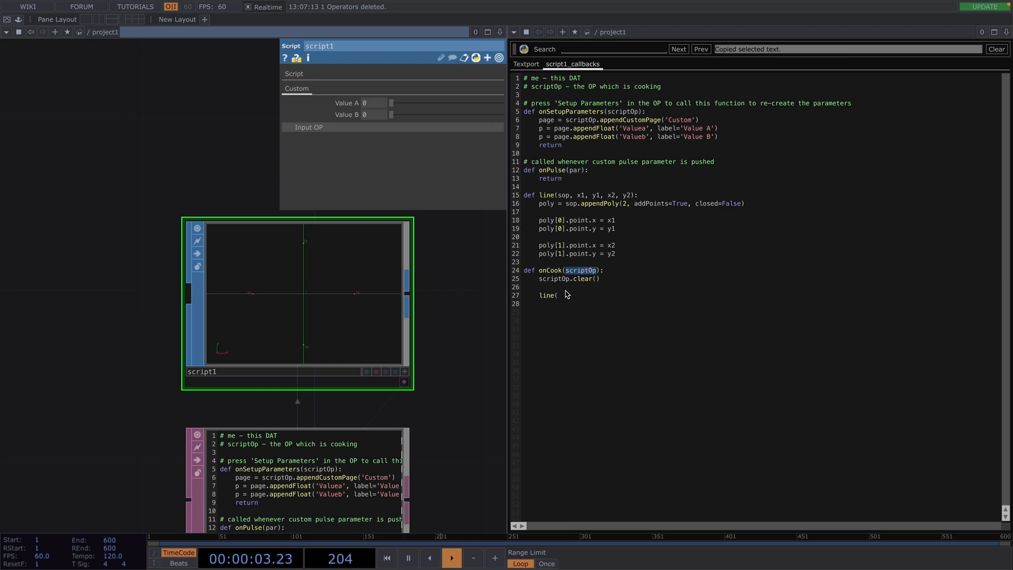
{"action": "type", "text": "scriptOp,"}
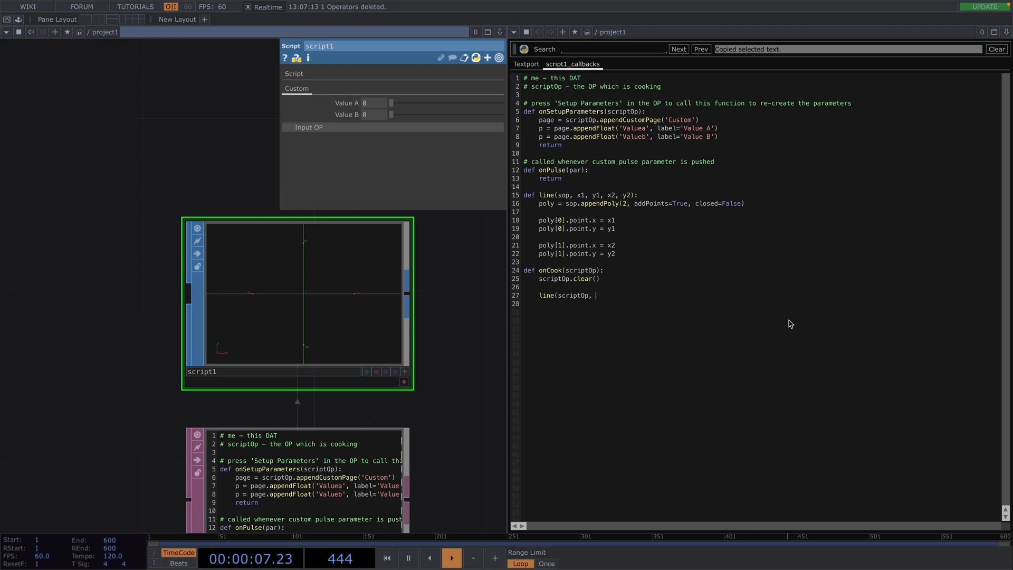
{"action": "type", "text": "0,0,"}
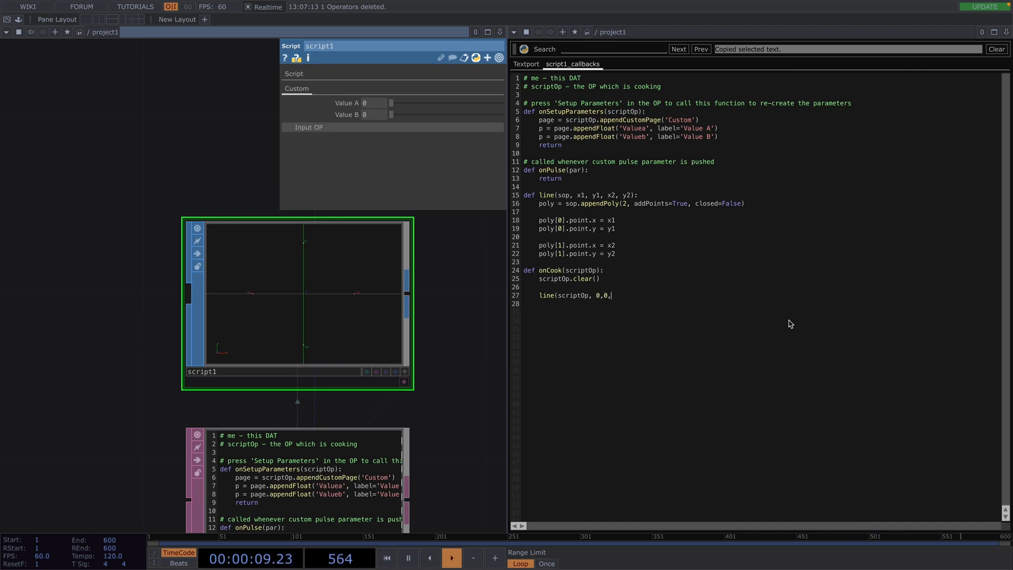
{"action": "type", "text": "1,1)"}
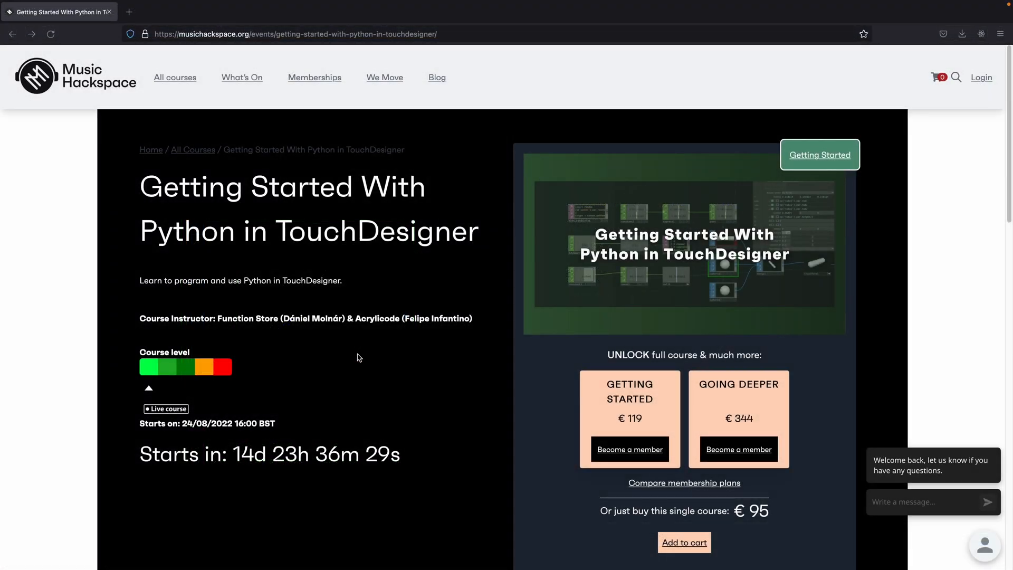
{"action": "mouse_move", "coordinate": [330, 357]}
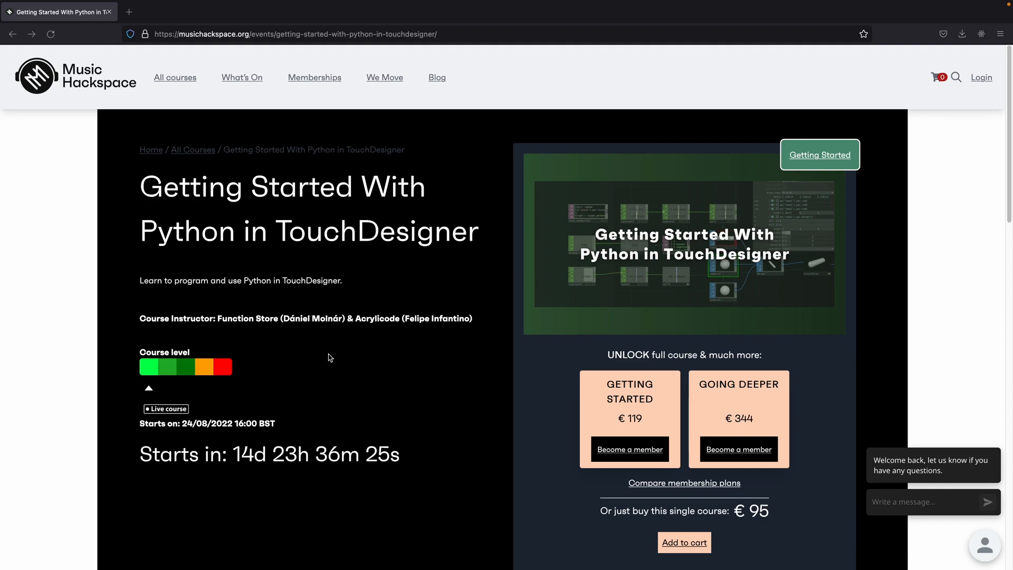
{"action": "mouse_move", "coordinate": [180, 149]}
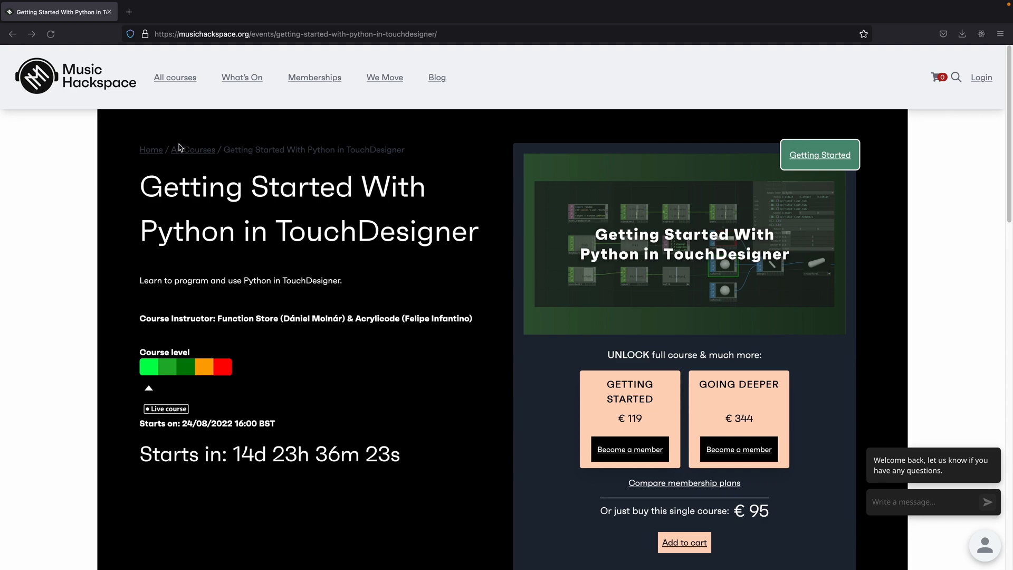
{"action": "mouse_move", "coordinate": [284, 339]}
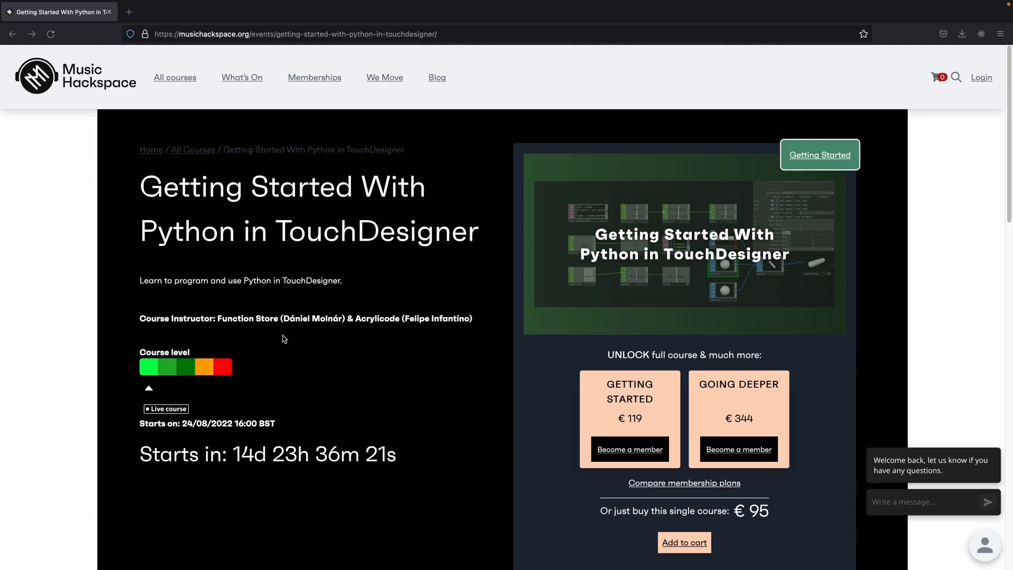
{"action": "mouse_move", "coordinate": [373, 326]}
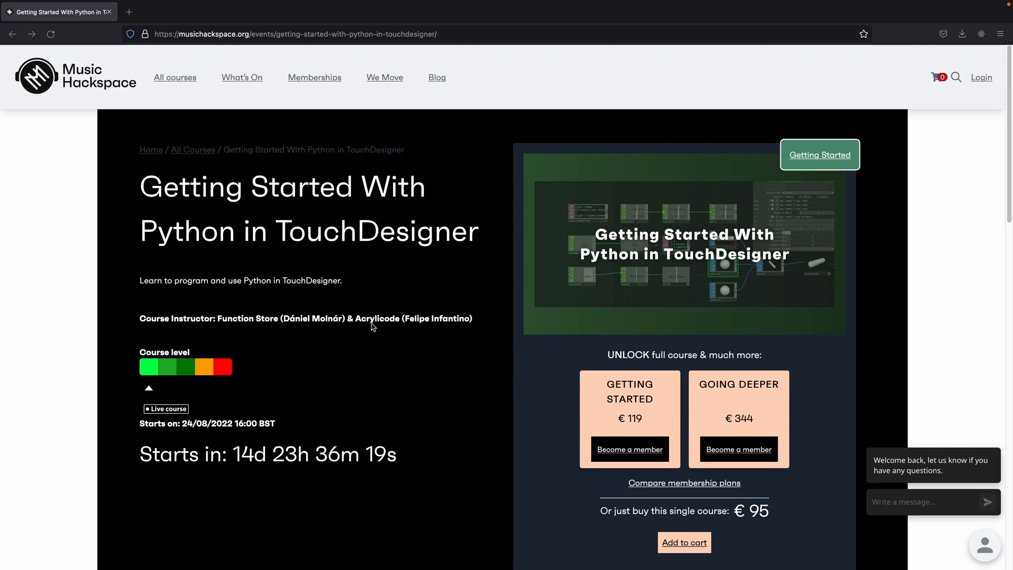
{"action": "mouse_move", "coordinate": [304, 226]}
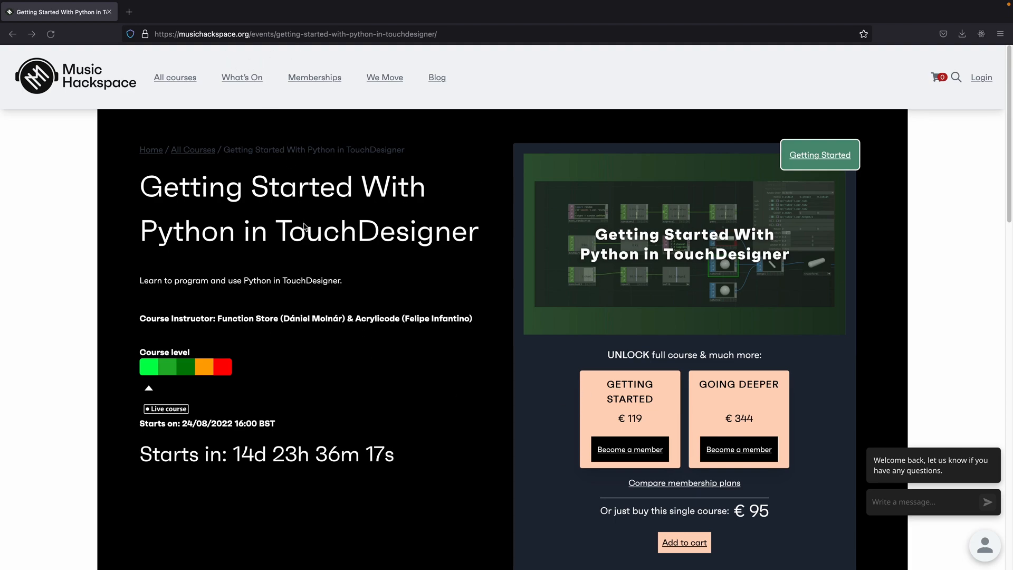
{"action": "mouse_move", "coordinate": [552, 278]}
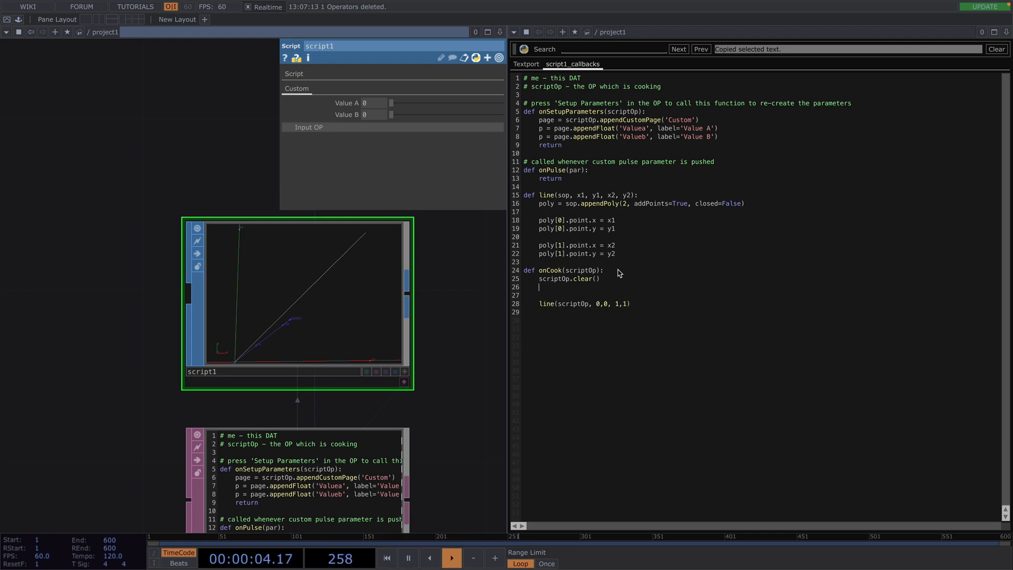
- Add variables gridSize = 25 and lineLength = 0.5 in onCook
{"action": "type", "text": "gridS"}
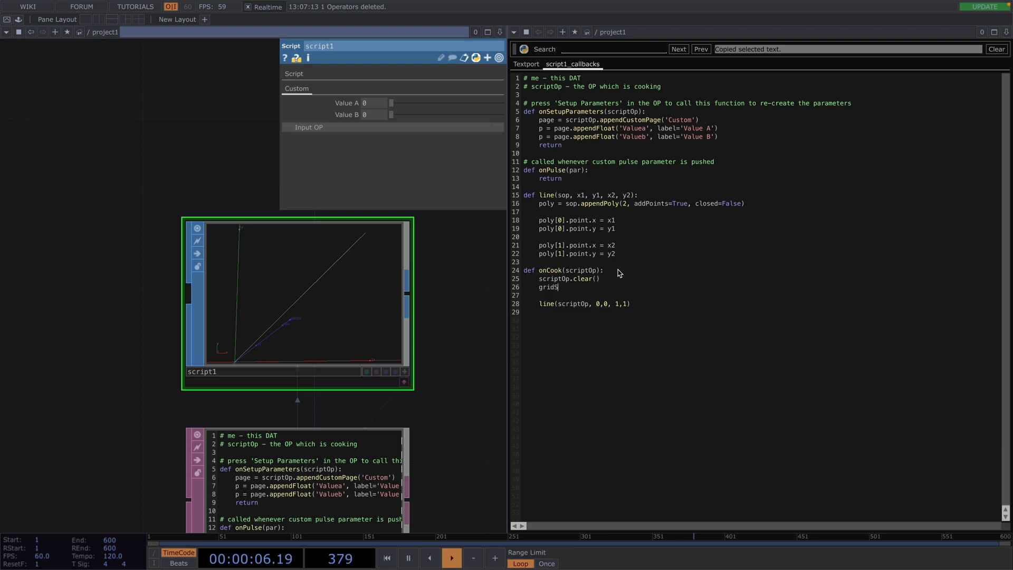
{"action": "type", "text": "ize ="}
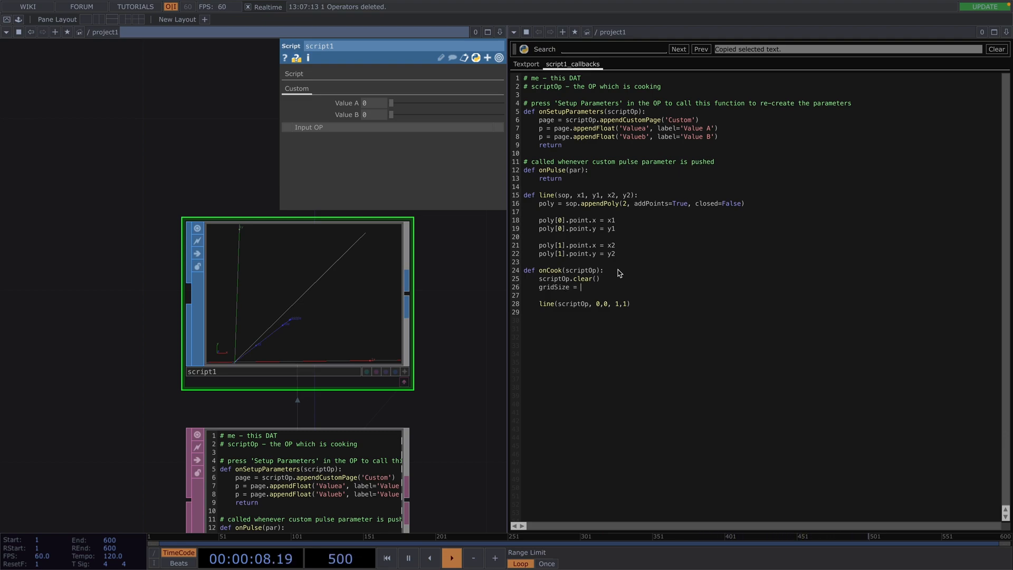
{"action": "type", "text": "25"}
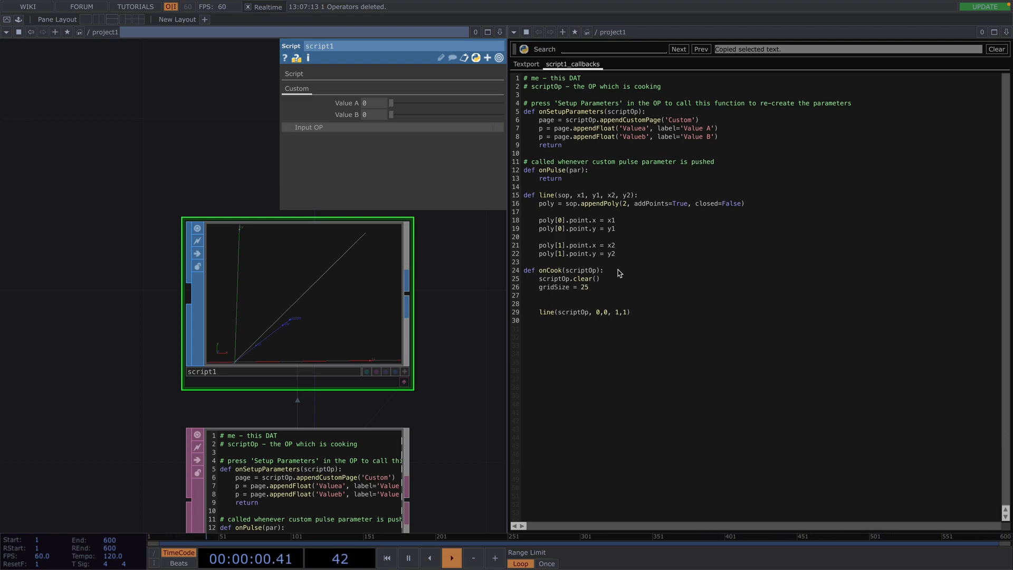
{"action": "type", "text": "lineLength"}
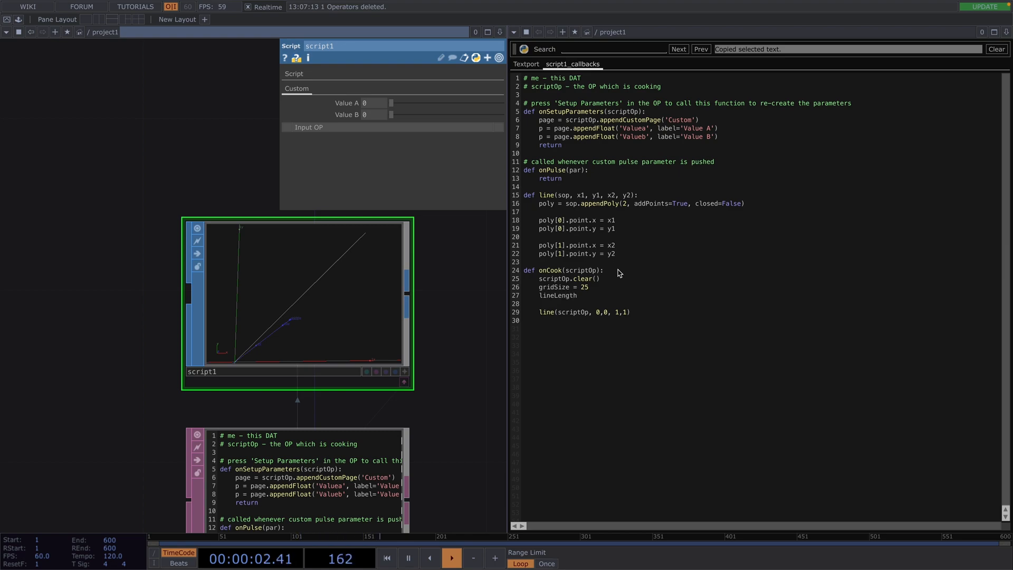
{"action": "type", "text": "= 0.5"}
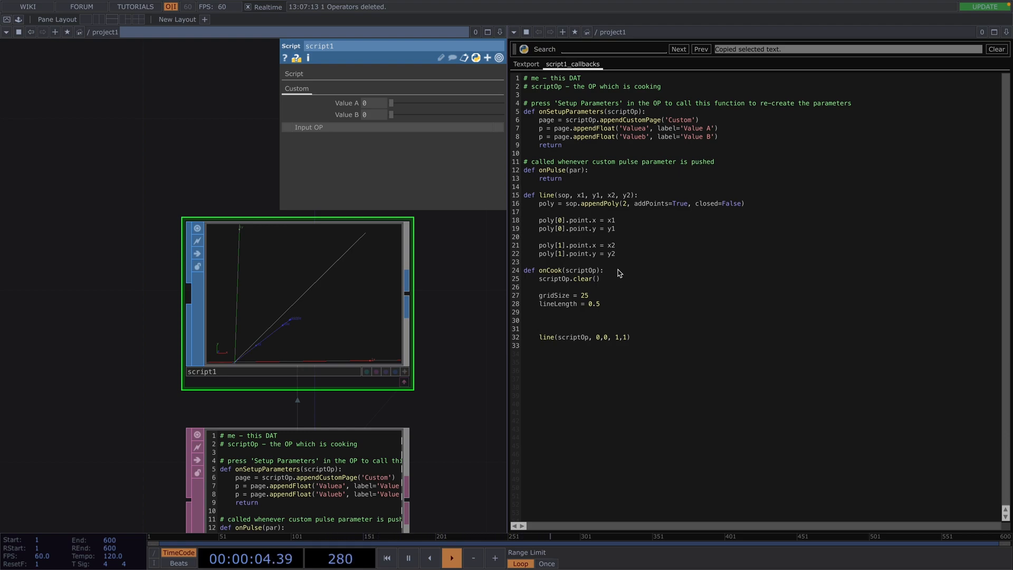
- Loop x and y over range(-gridSize, gridSize), calling line with ±lineLength offsets
{"action": "type", "text": "for x in range("}
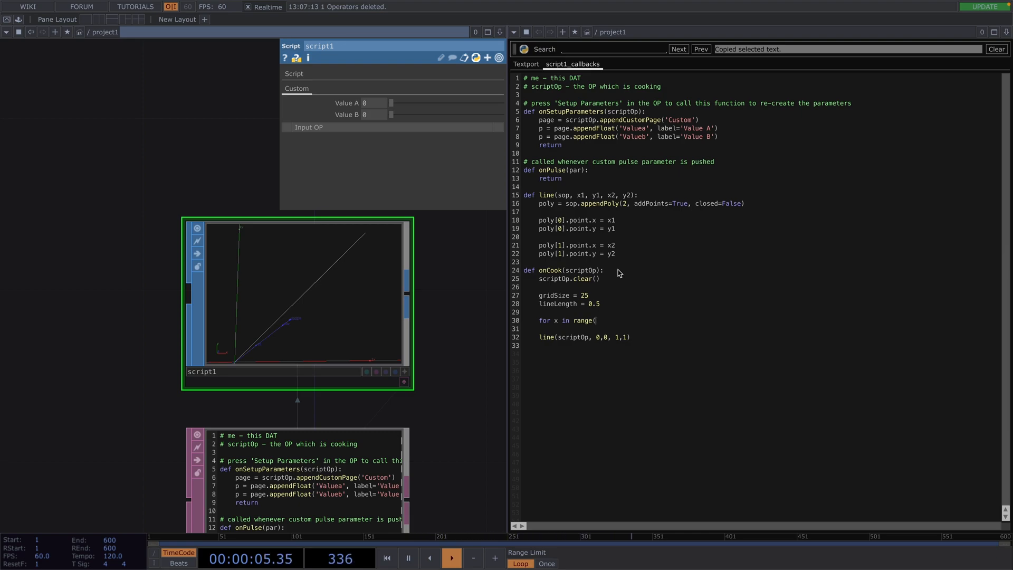
{"action": "type", "text": "-gridSi"}
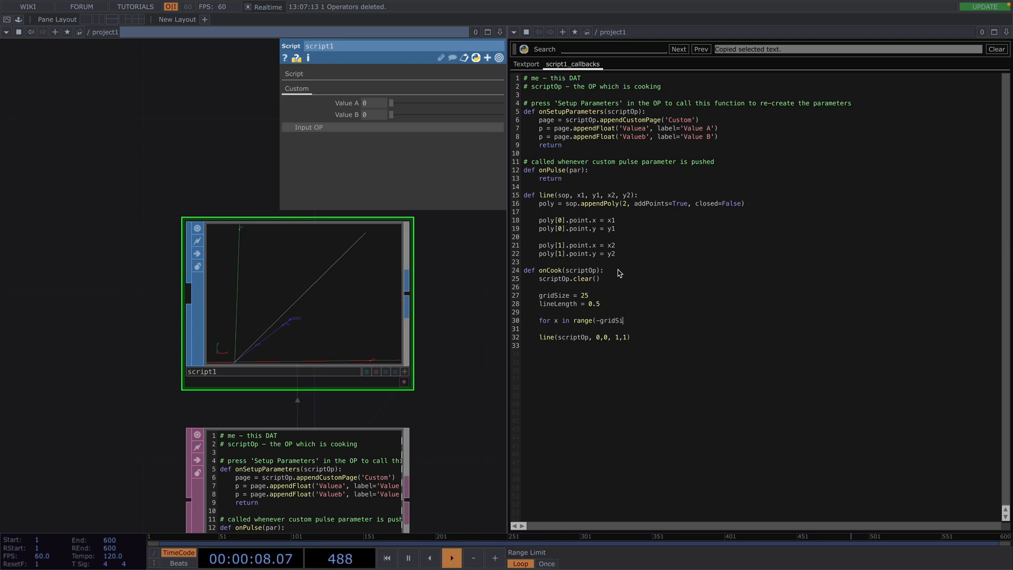
{"action": "type", "text": "ze, gridSize):"}
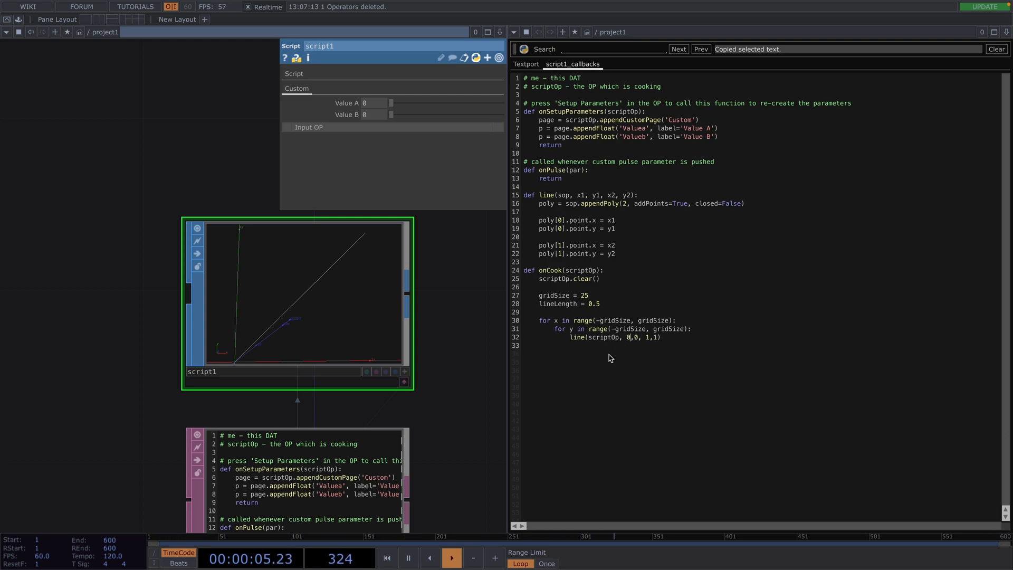
{"action": "type", "text": "x -"}
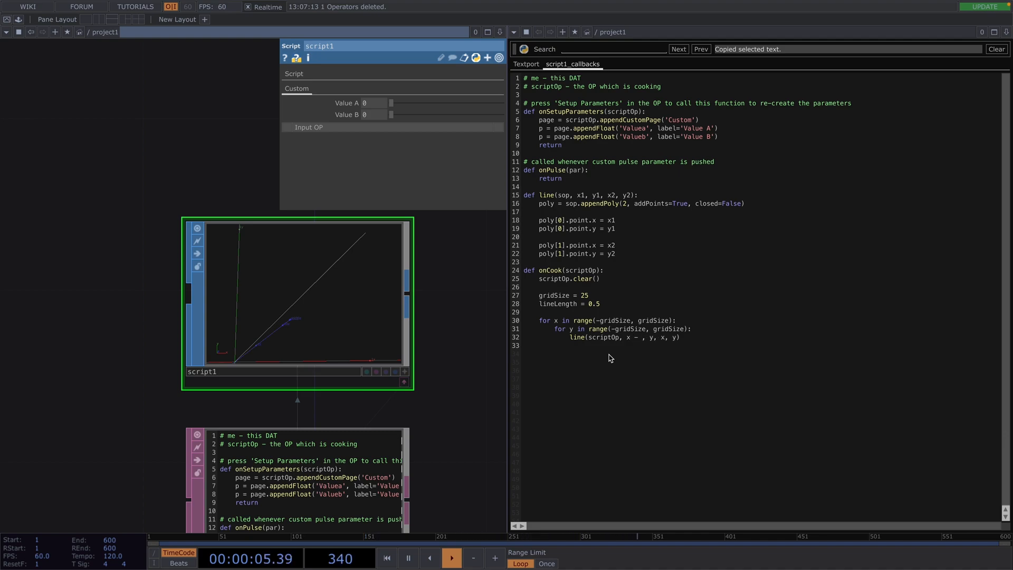
{"action": "type", "text": "lineLength"}
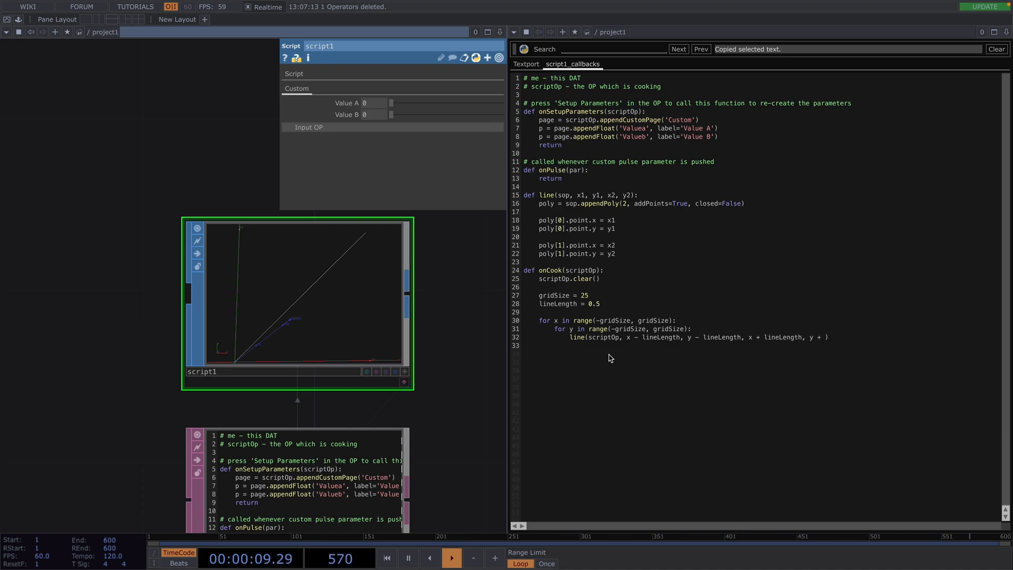
{"action": "type", "text": "lineLength"}
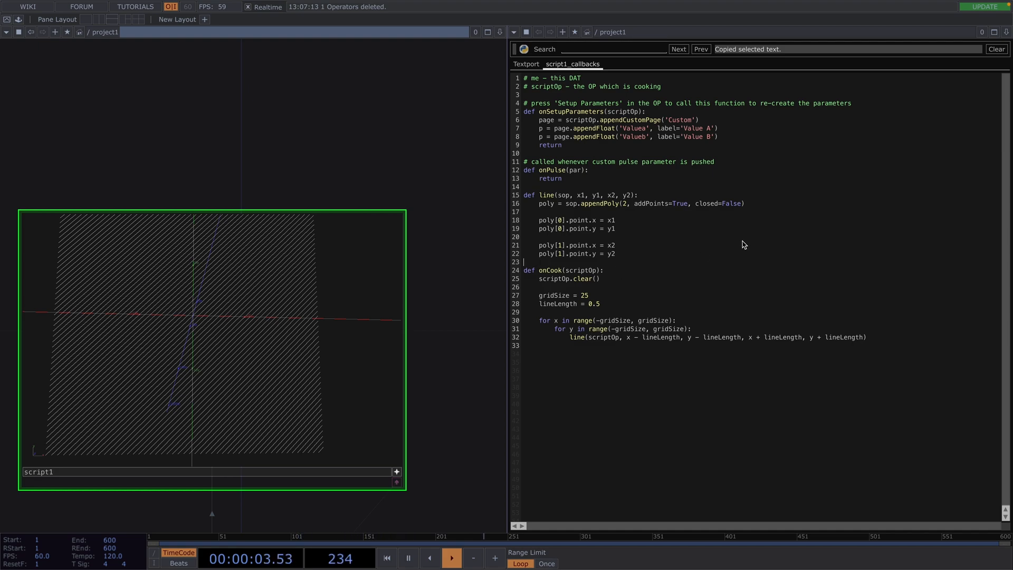
- Import random and branch on random.random() > 0.5, each branch calling the diagonal line
{"action": "type", "text": "import ran"}
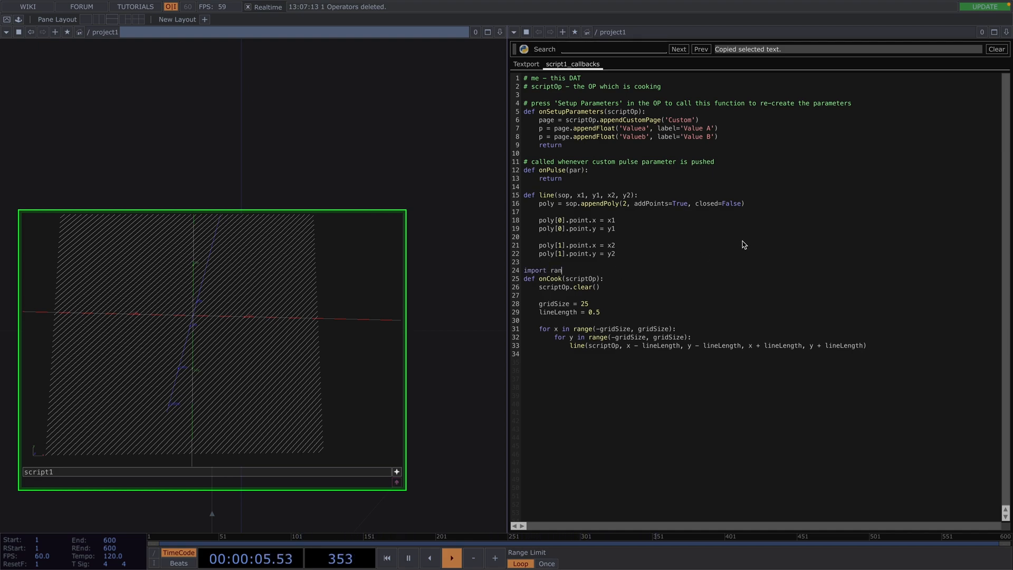
{"action": "type", "text": "dom"}
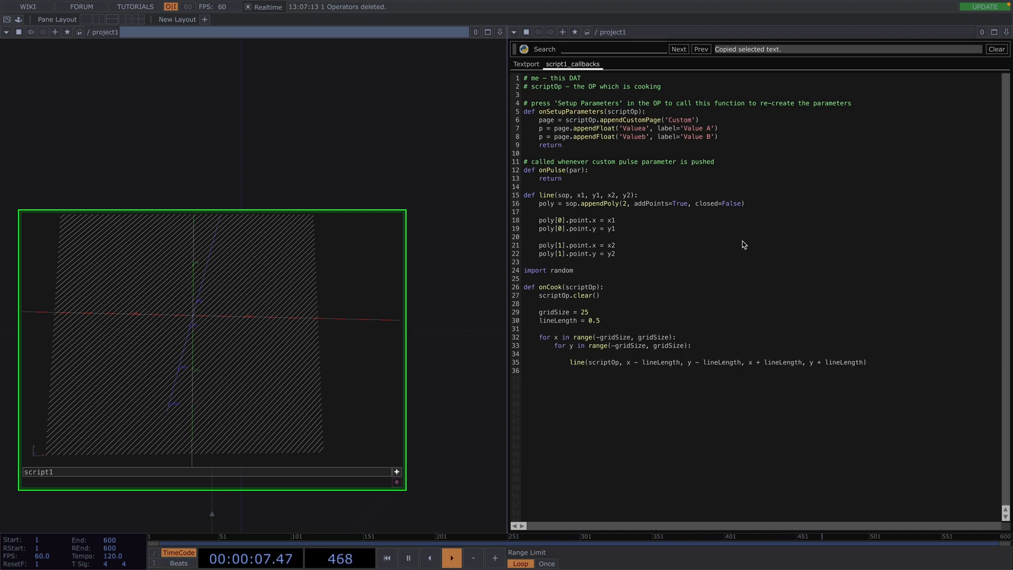
{"action": "type", "text": "if"}
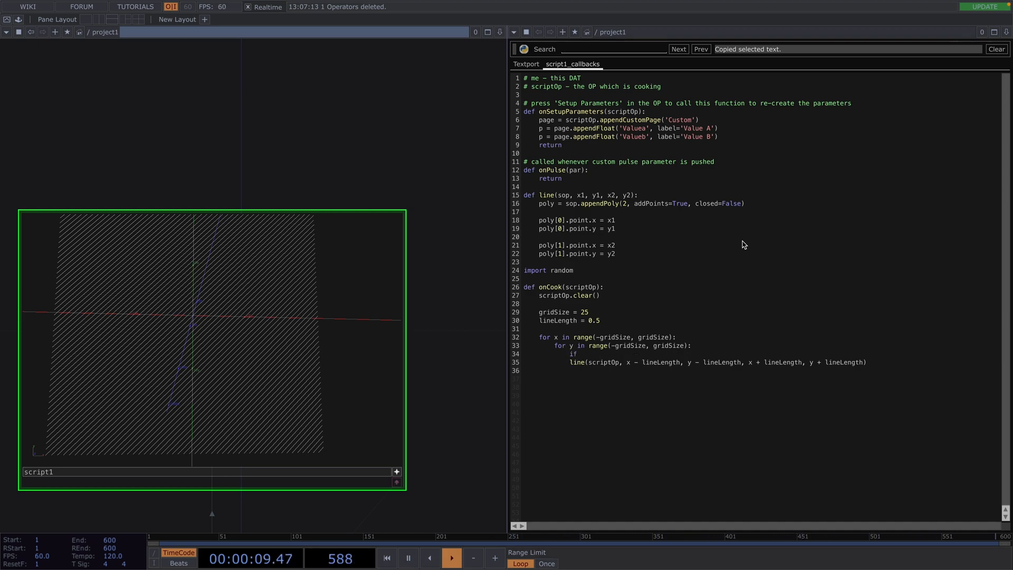
{"action": "type", "text": "random.random() >"}
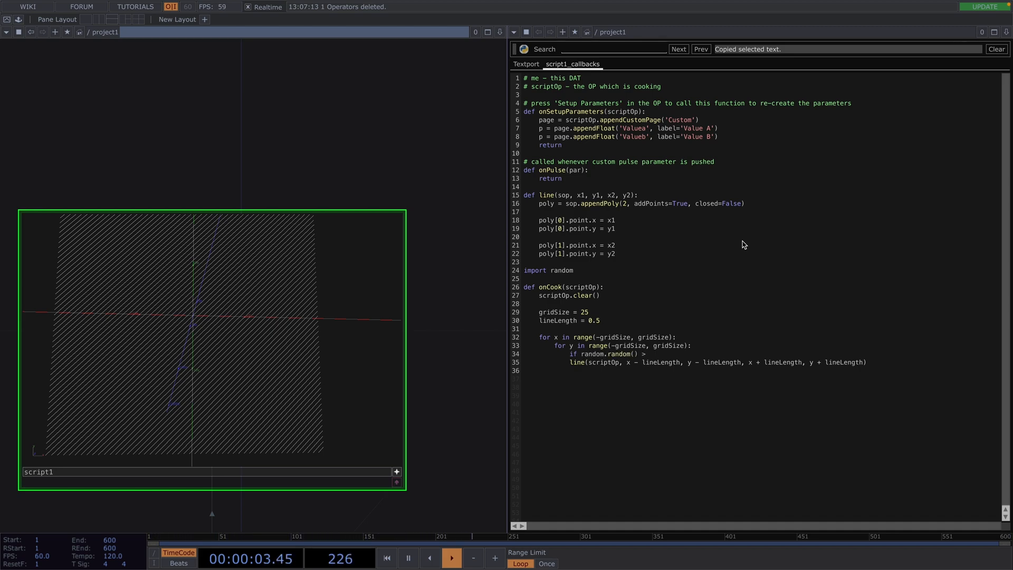
{"action": "type", "text": "0.5:"}
{"action": "type", "text": "else:"}
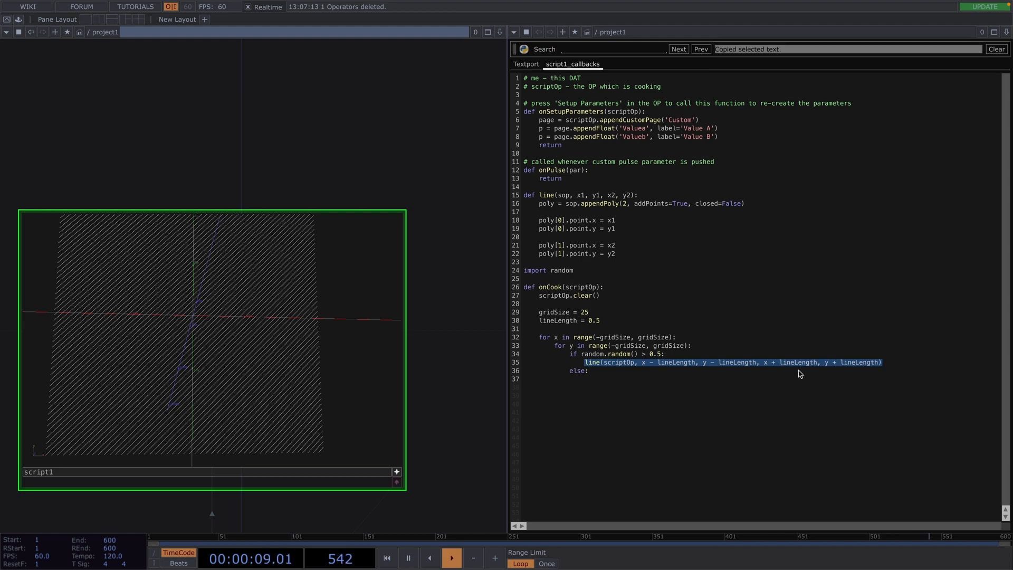
{"action": "type", "text": "line(scriptOp, x - lineLength, y - lineLength, x + lineLength, y + lineLength)"}
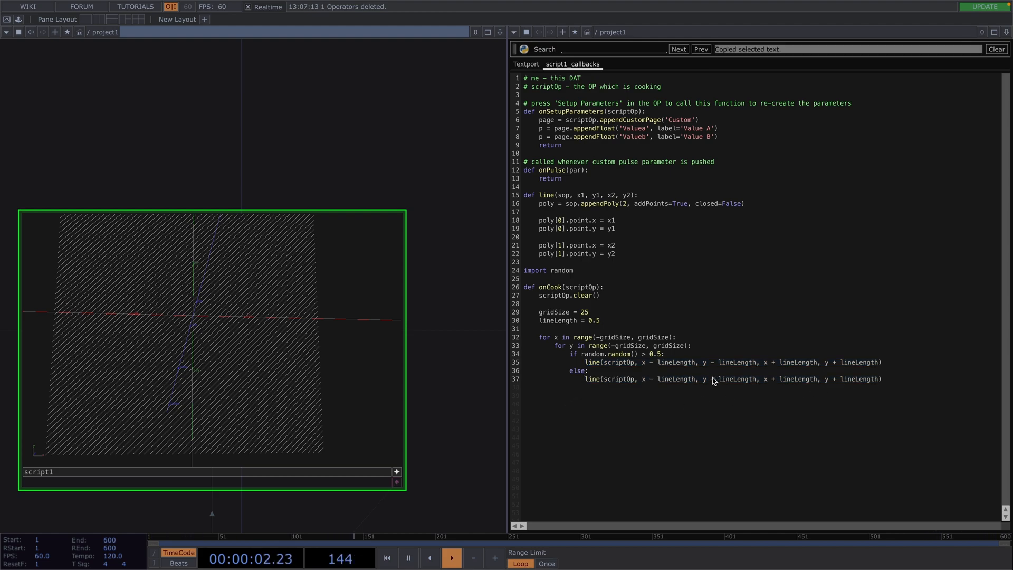
{"action": "mouse_move", "coordinate": [706, 384]}
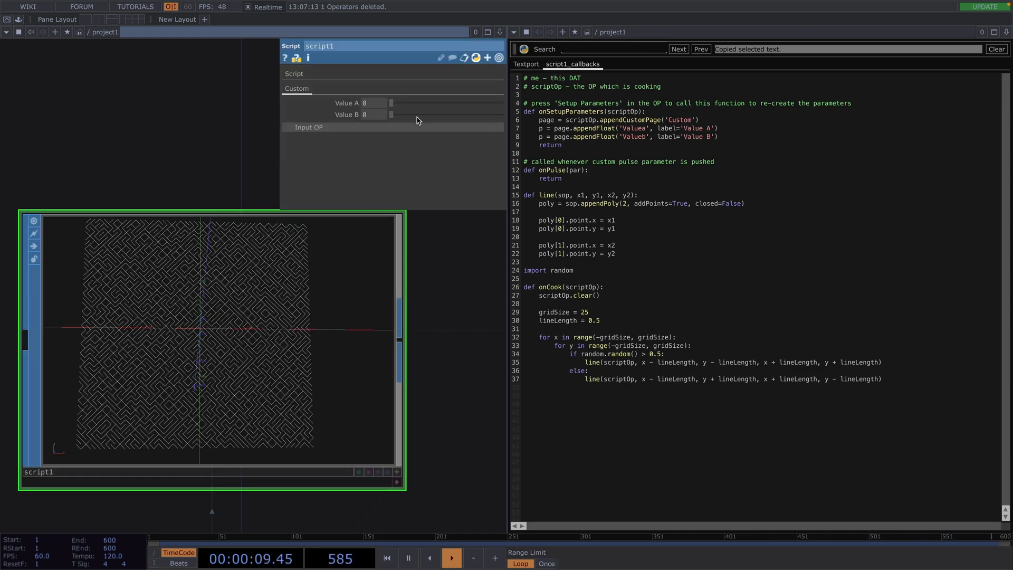
{"action": "left_click_drag", "start_coordinate": [391, 103], "coordinate": [426, 102]}
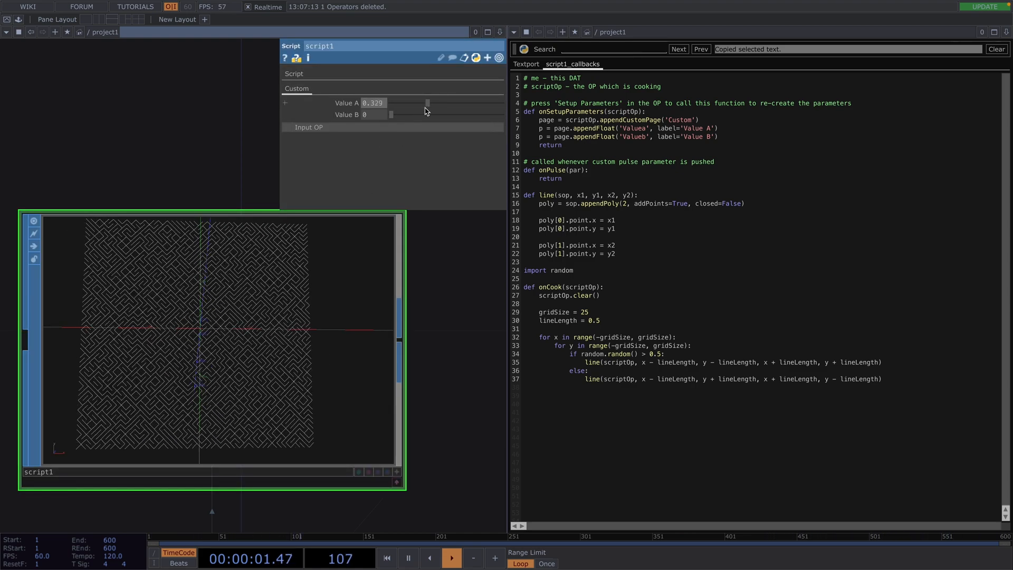
{"action": "left_click_drag", "start_coordinate": [426, 103], "coordinate": [422, 102]}
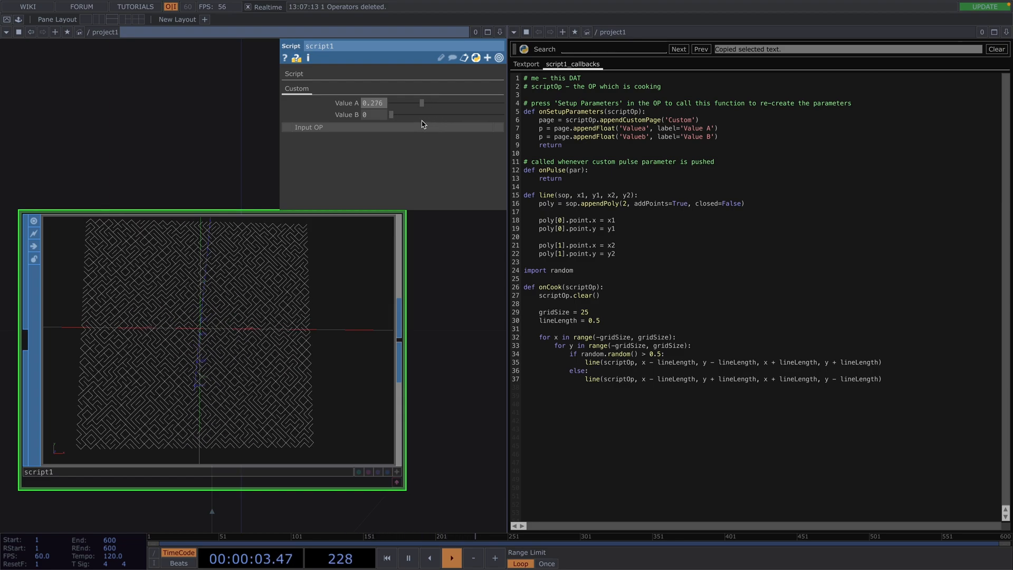
{"action": "left_click_drag", "start_coordinate": [422, 103], "coordinate": [401, 103]}
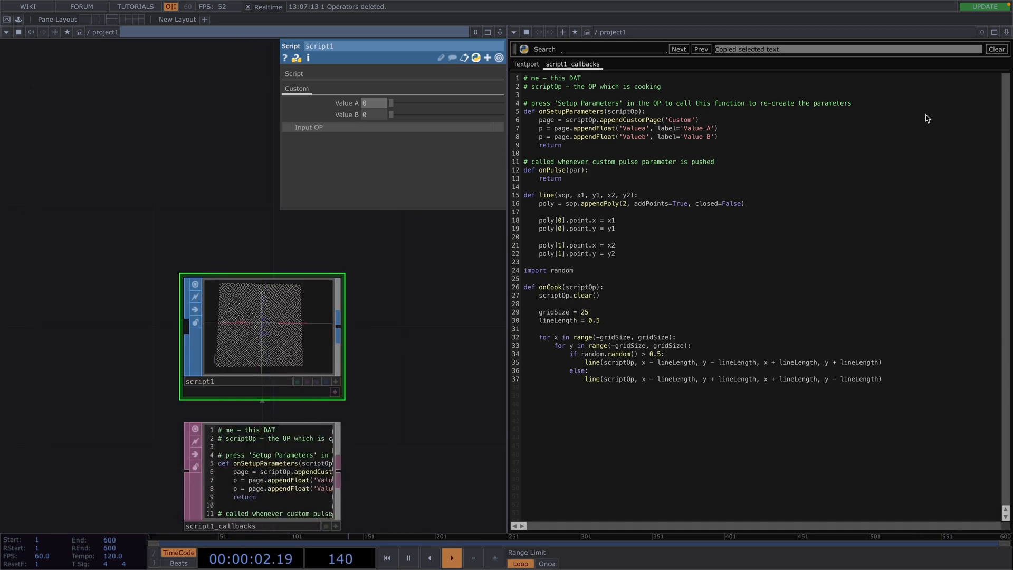
- Close the code pane and add geo1 with a Line MAT, cam1, render1 and an RGB Key
{"action": "left_click", "coordinate": [1005, 30]}
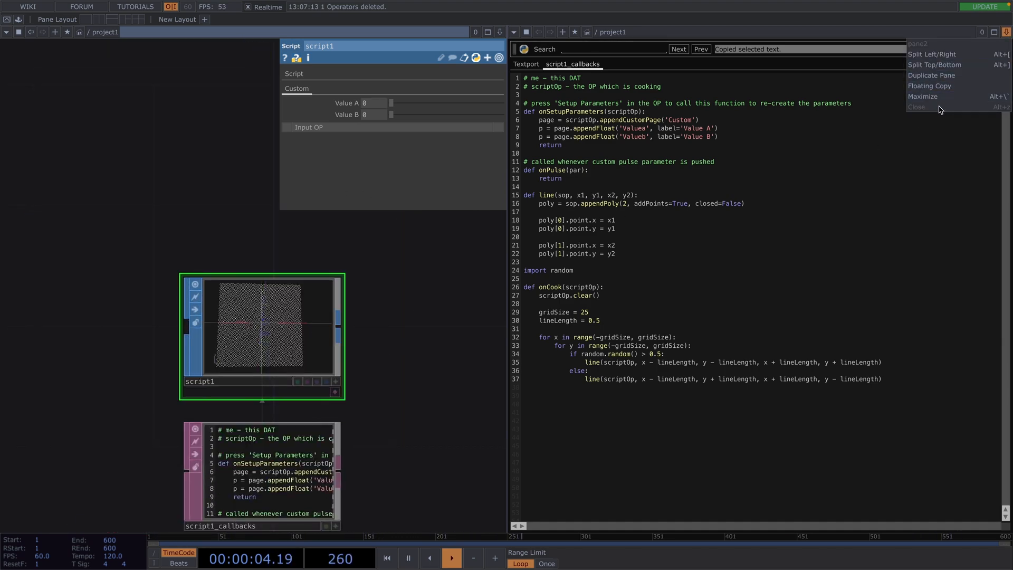
{"action": "left_click", "coordinate": [916, 107]}
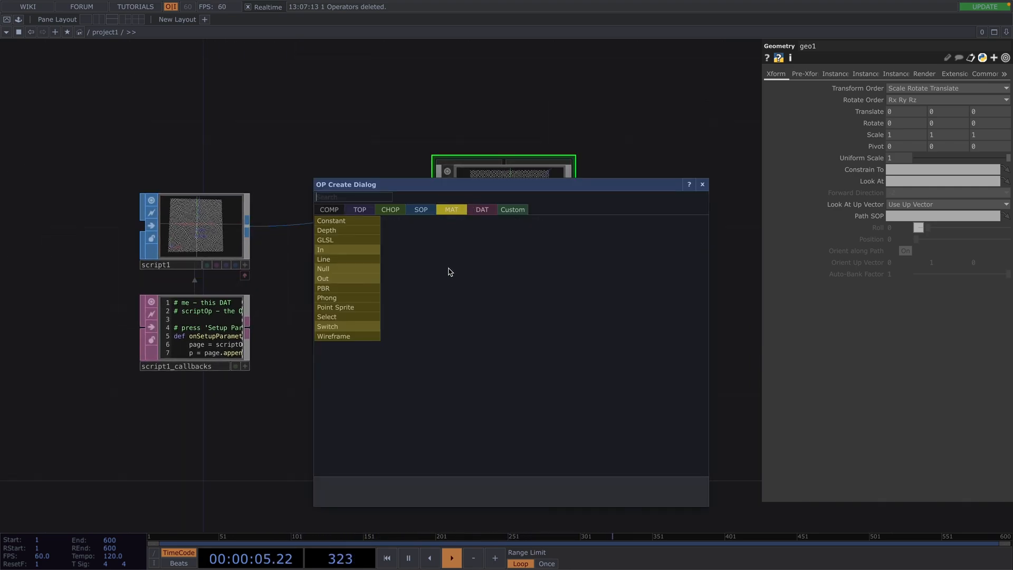
{"action": "type", "text": "line"}
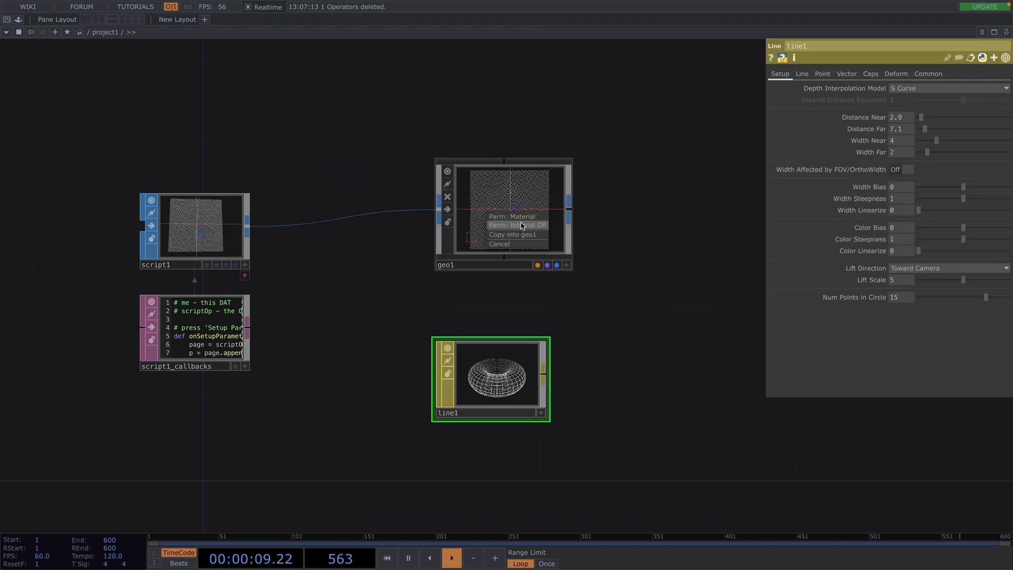
{"action": "left_click", "coordinate": [520, 225]}
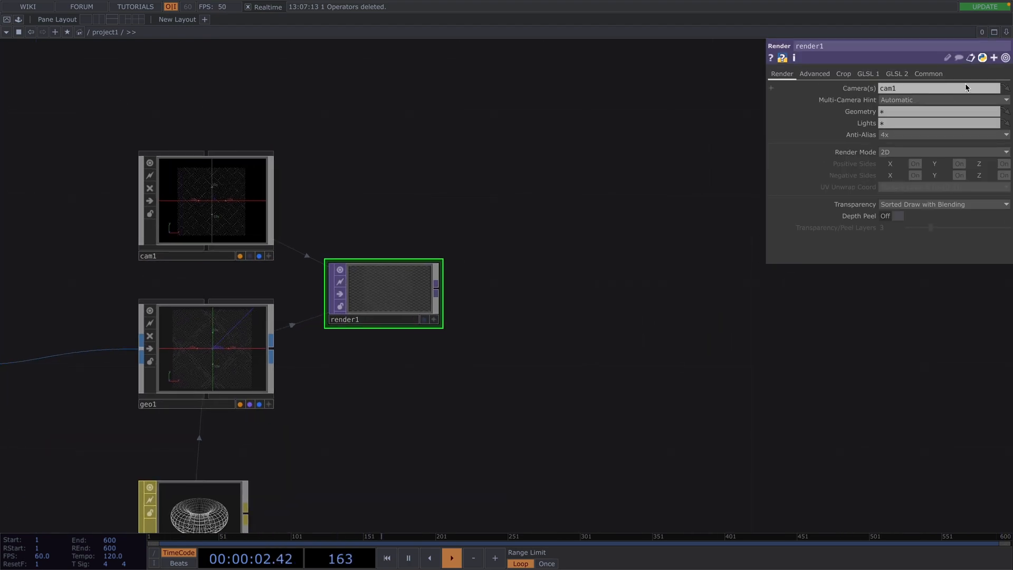
{"action": "left_click", "coordinate": [928, 73]}
{"action": "type", "text": "nu"}
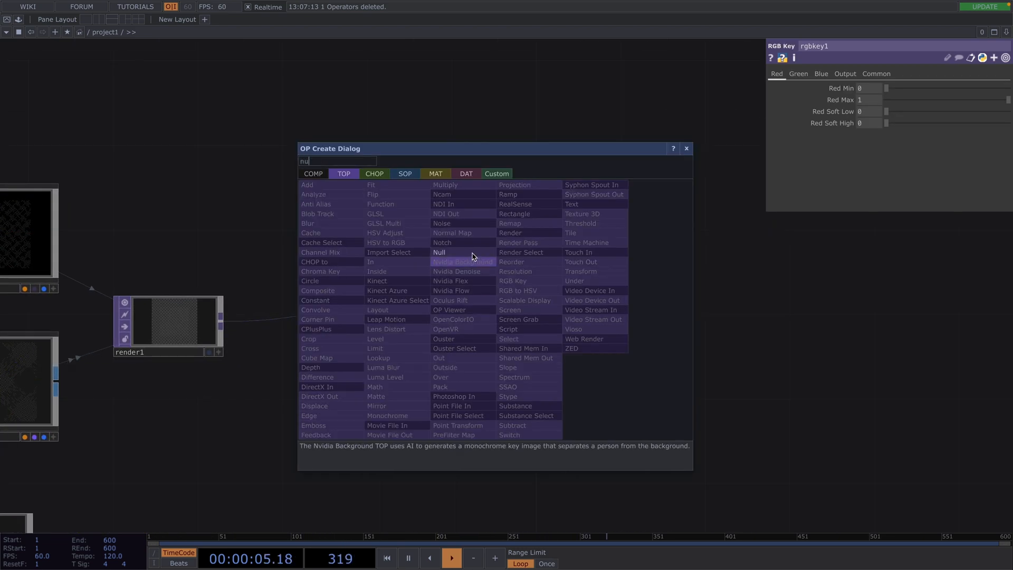
- Add null1 after rgbkey1, tidy the layout, and show the rendered maze in the second pane
{"action": "left_click", "coordinate": [439, 252]}
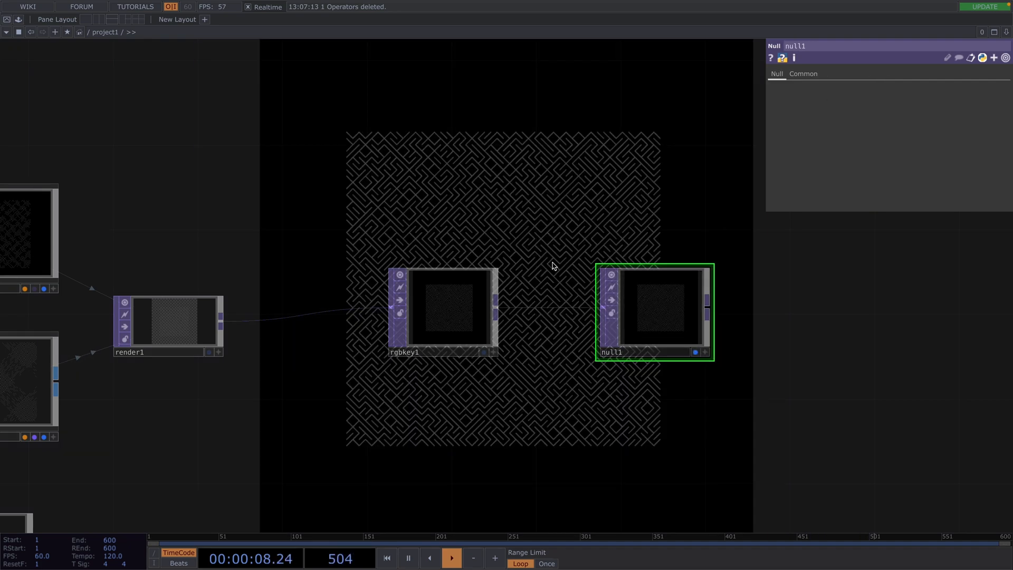
{"action": "right_click", "coordinate": [553, 266]}
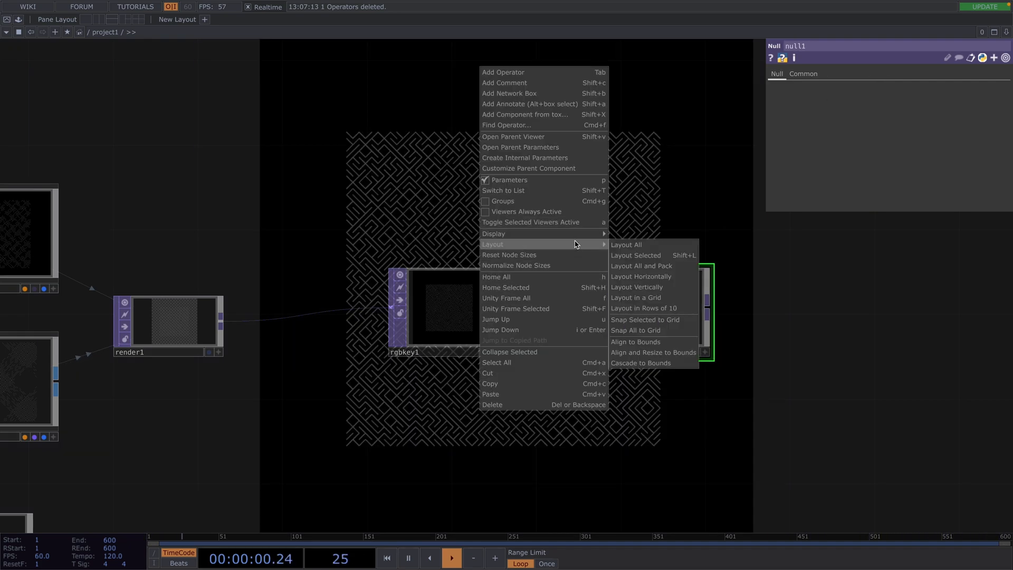
{"action": "mouse_move", "coordinate": [494, 234]}
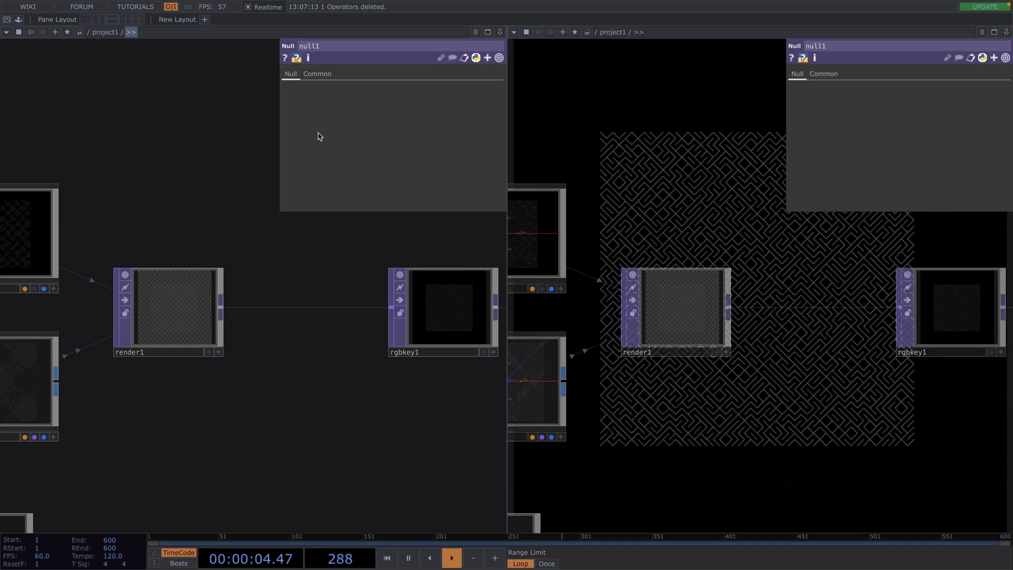
{"action": "left_click", "coordinate": [514, 32]}
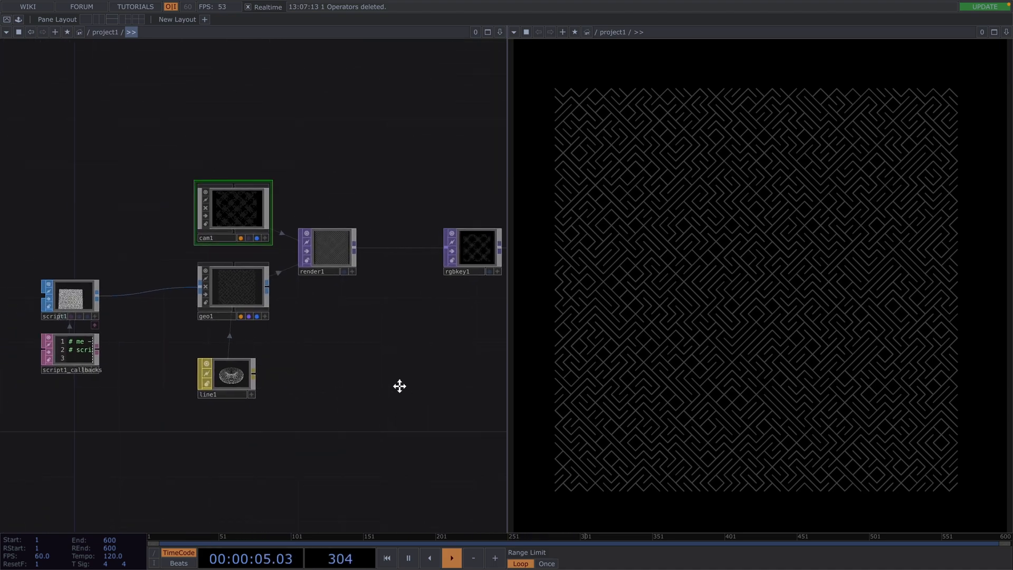
- Raise line1's Width Far to about 7.6 for thick maze lines
{"action": "double_click", "coordinate": [230, 375]}
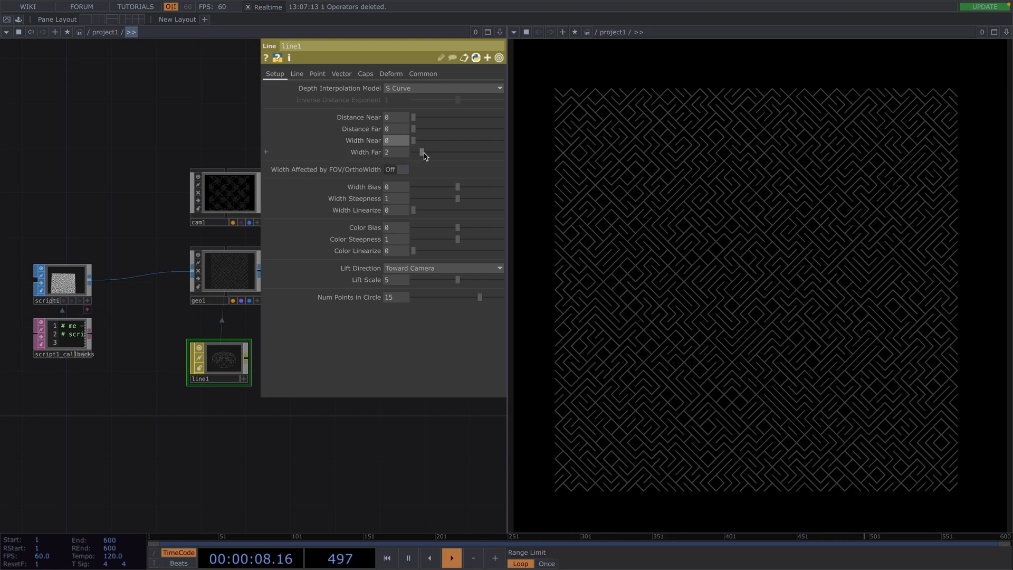
{"action": "left_click_drag", "start_coordinate": [413, 152], "coordinate": [475, 152]}
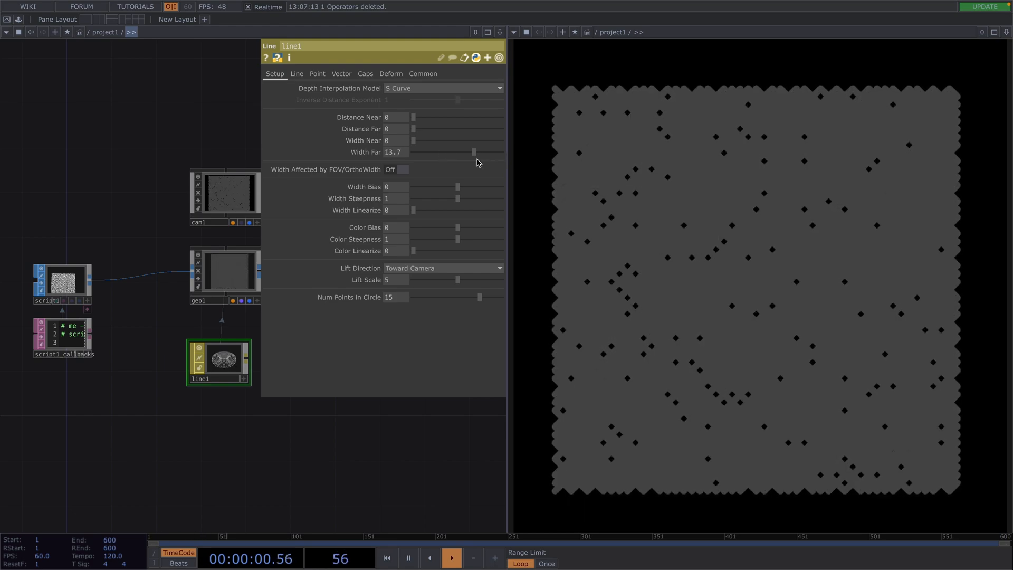
{"action": "left_click_drag", "start_coordinate": [475, 152], "coordinate": [448, 152]}
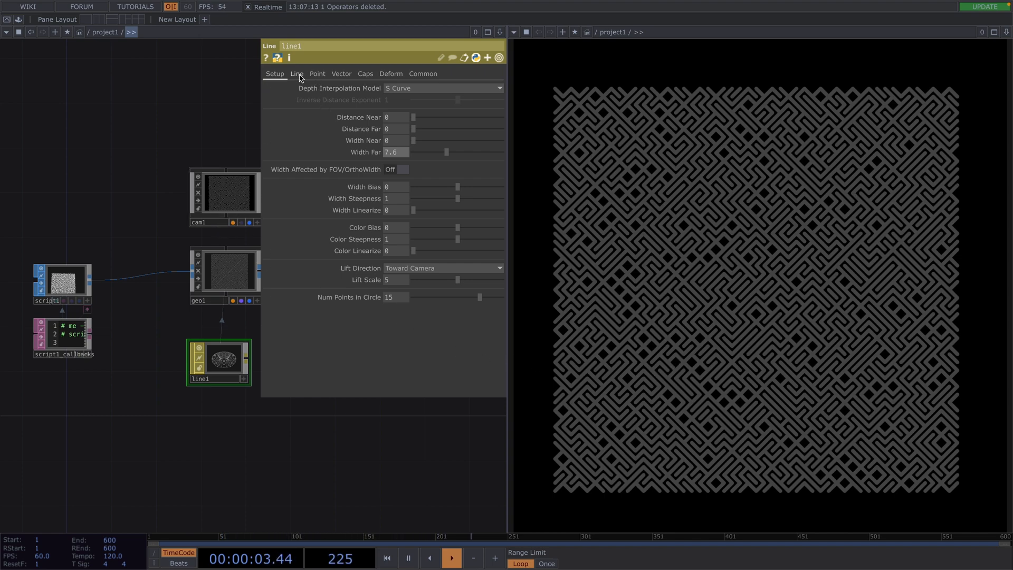
- Set line1's Line Far Color value to about 0.61 light grey
{"action": "left_click", "coordinate": [296, 74]}
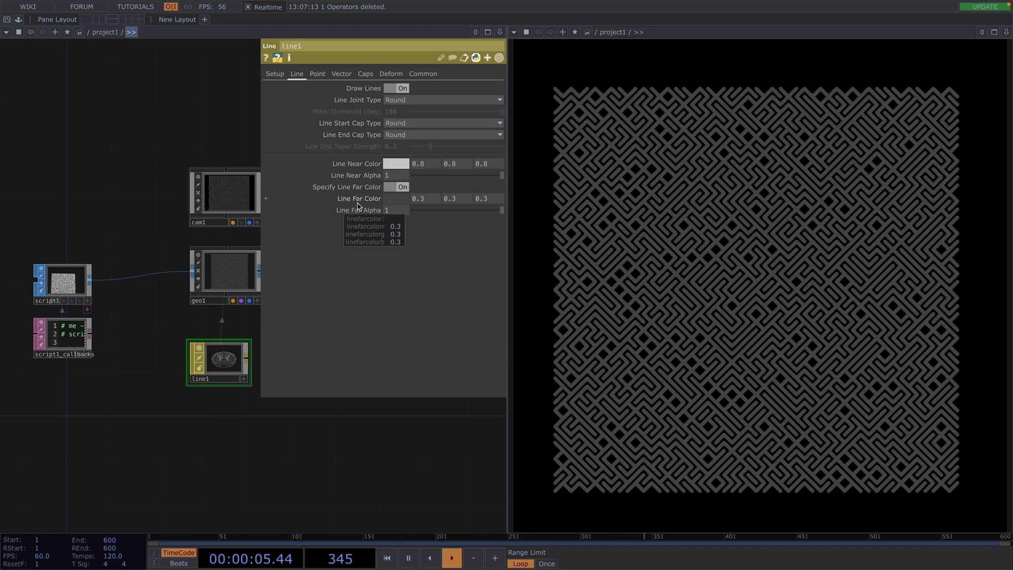
{"action": "left_click", "coordinate": [395, 199]}
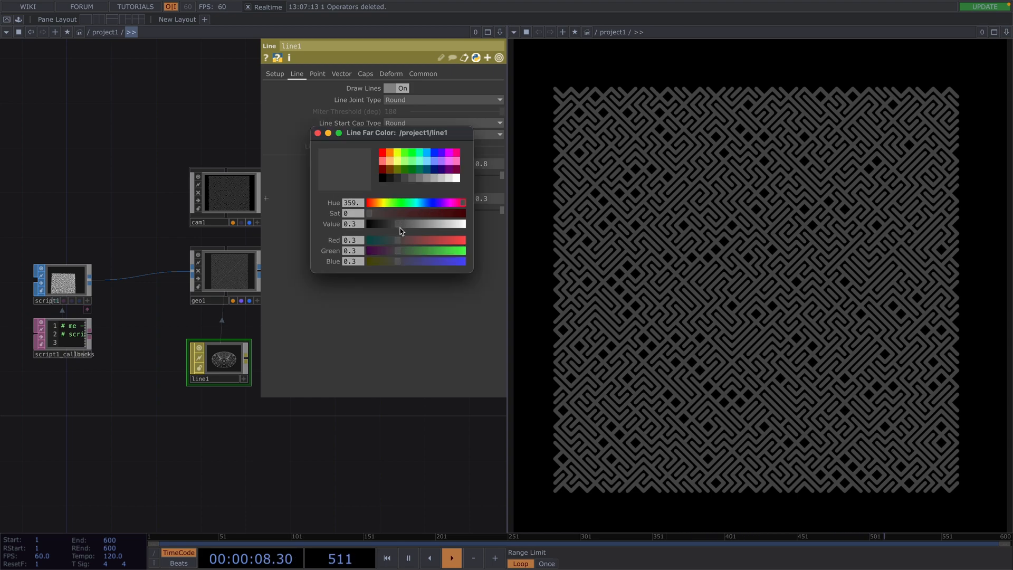
{"action": "left_click_drag", "start_coordinate": [400, 223], "coordinate": [429, 224]}
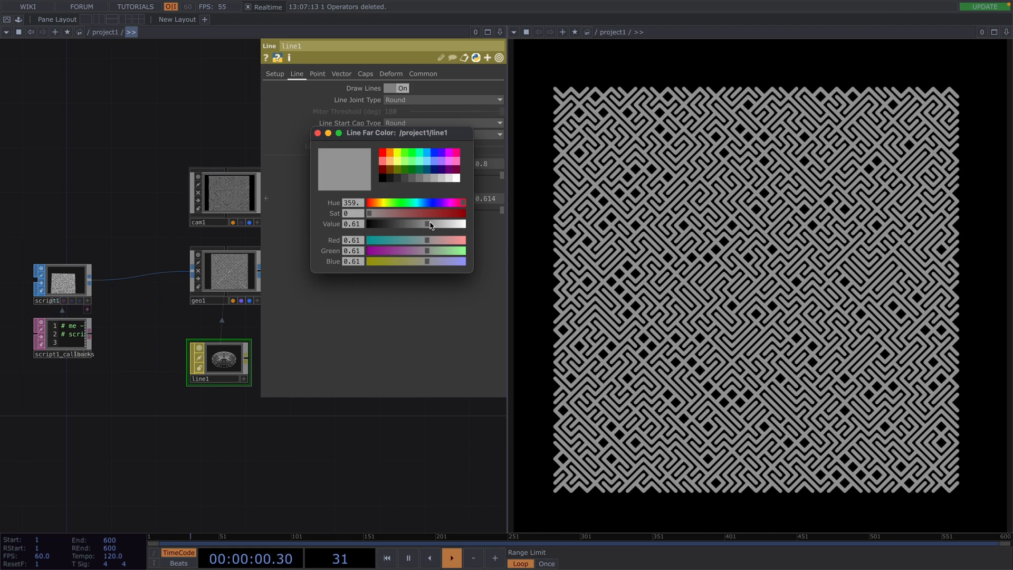
{"action": "left_click_drag", "start_coordinate": [452, 224], "coordinate": [431, 223]}
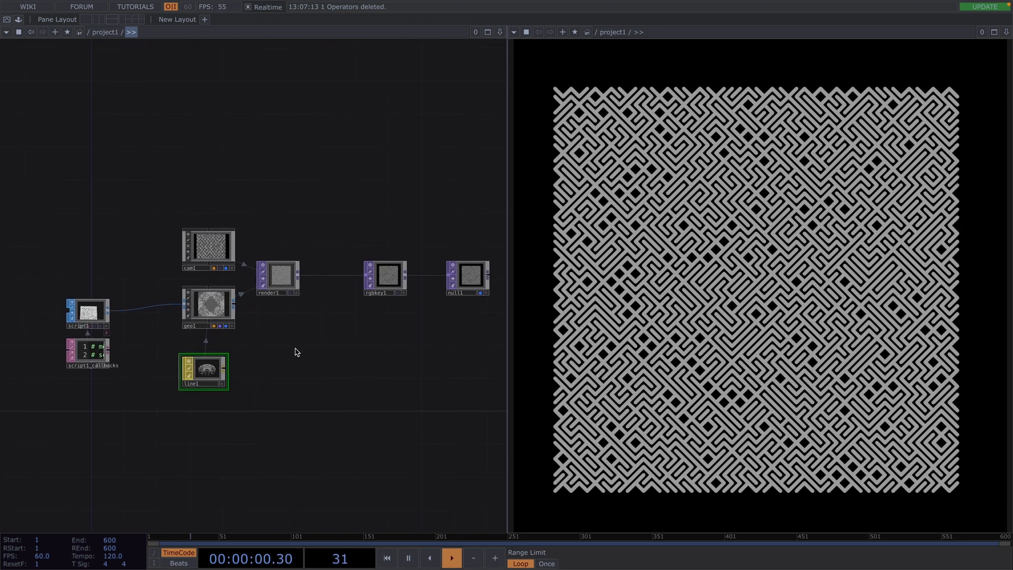
{"action": "mouse_move", "coordinate": [363, 305]}
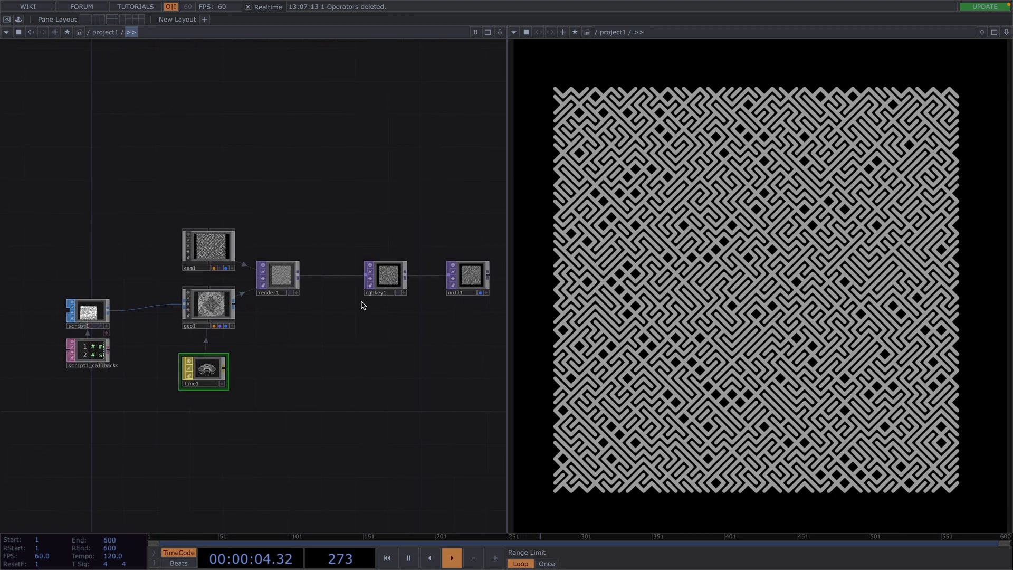